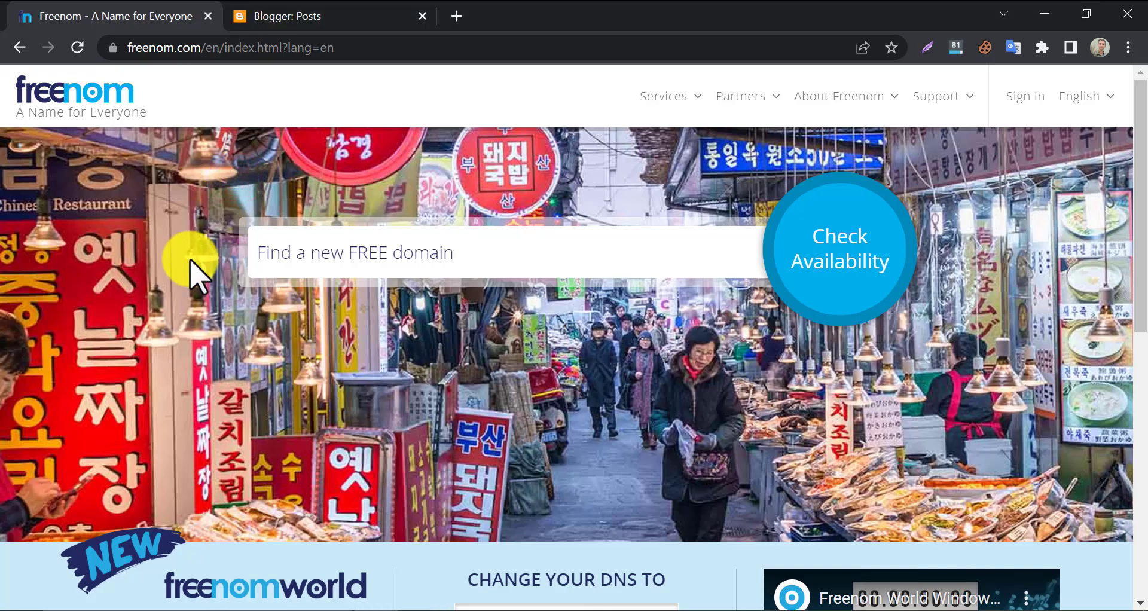
pyautogui.moveTo(201, 263)
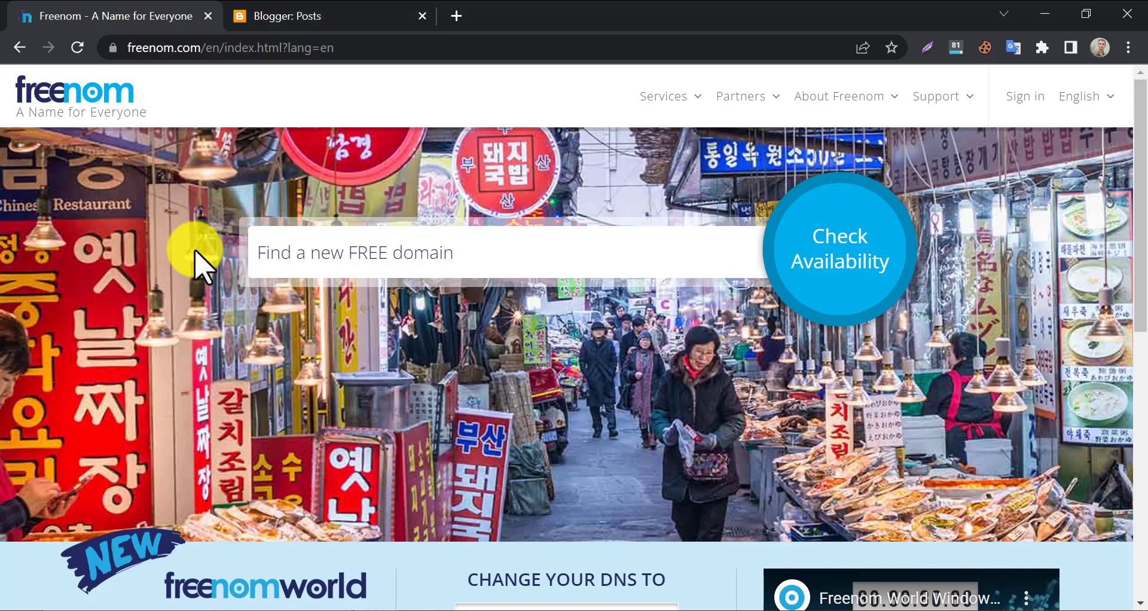
pyautogui.moveTo(208, 260)
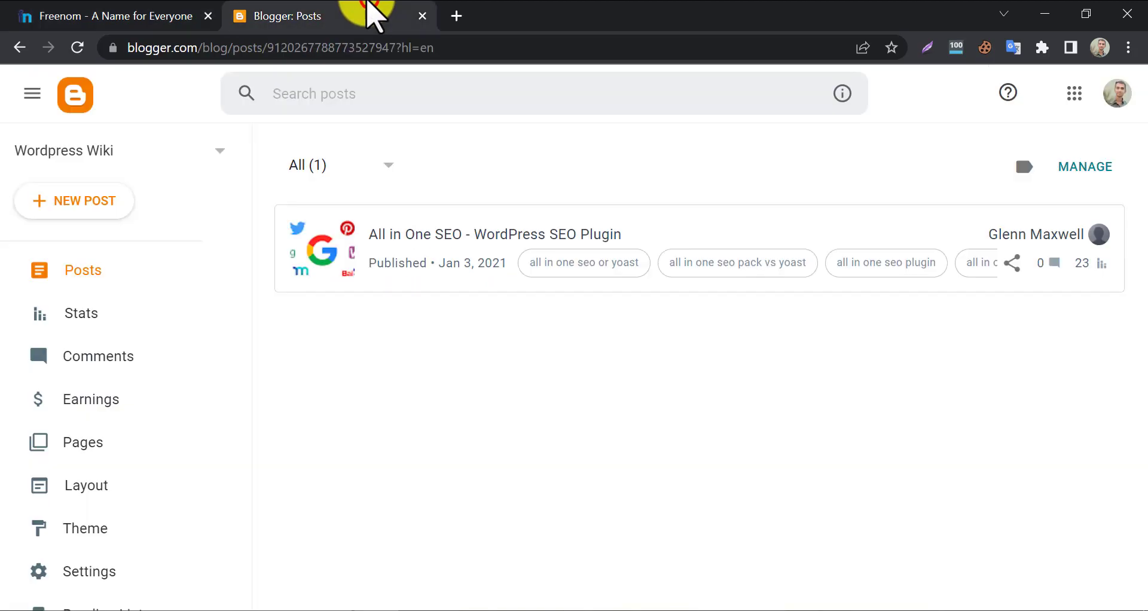
pyautogui.moveTo(263, 165)
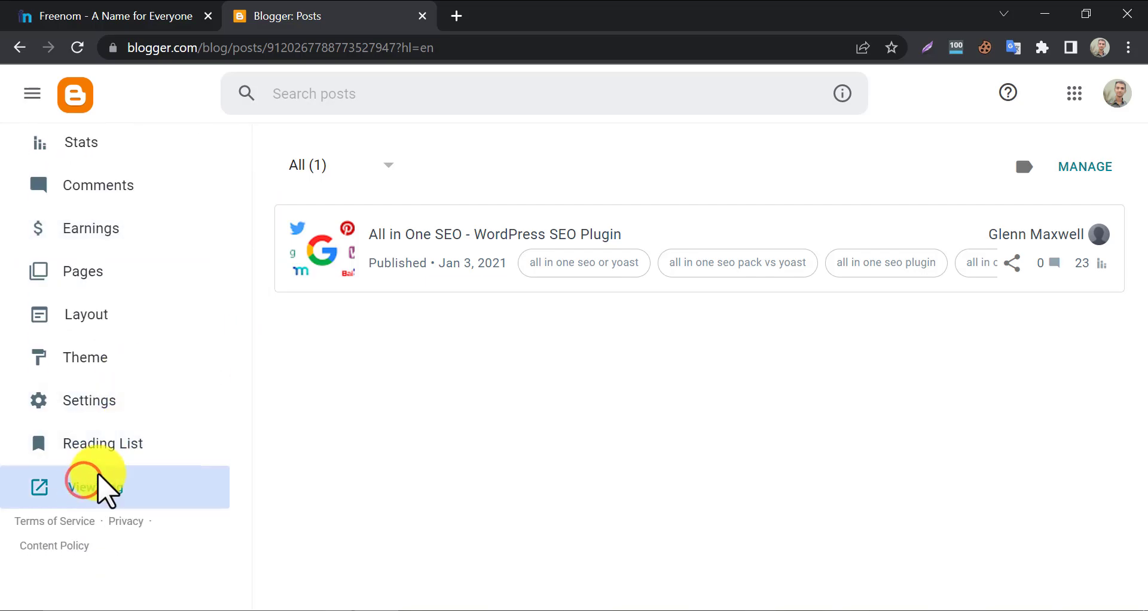
# - View the live blog in a new tab, landing on the All in One SEO plugin post
pyautogui.click(80, 487)
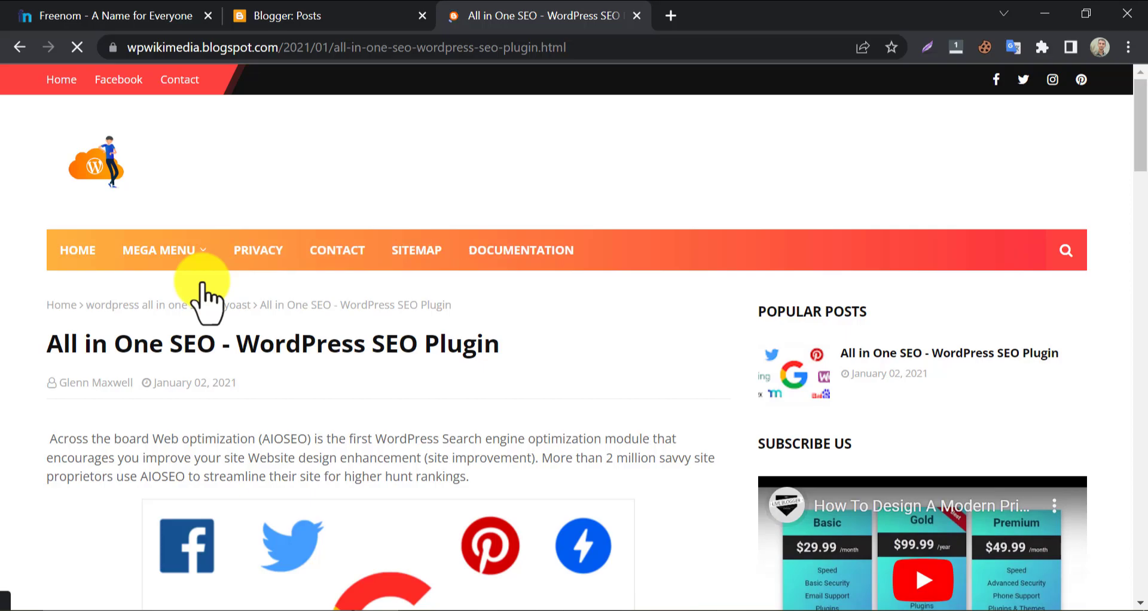
# - Sign in to the Freenom account from the registrar's home page
pyautogui.click(110, 16)
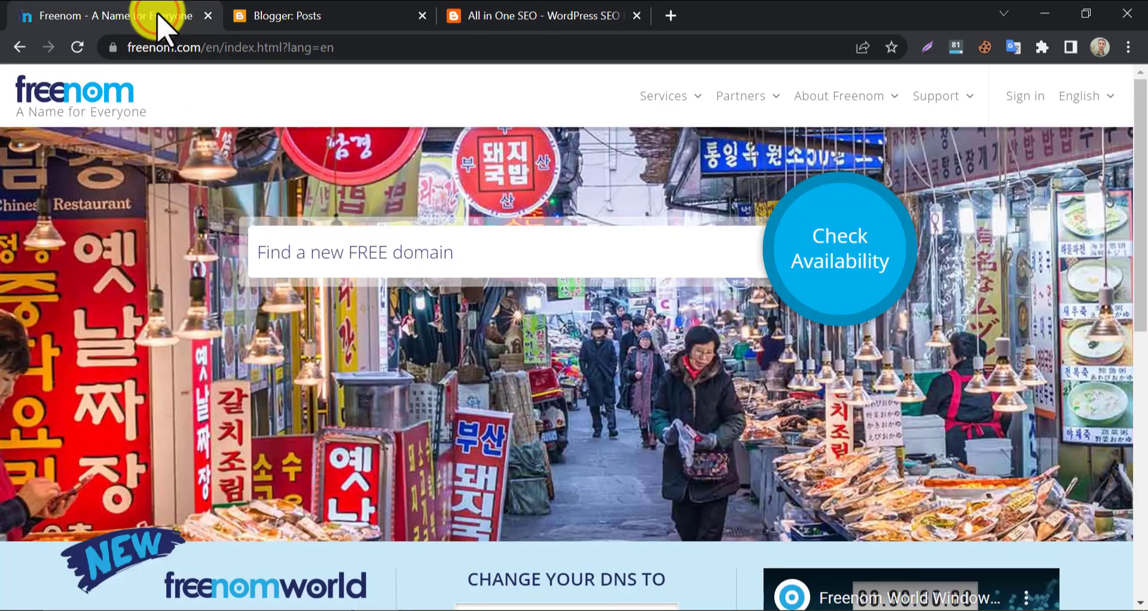
pyautogui.moveTo(1023, 96)
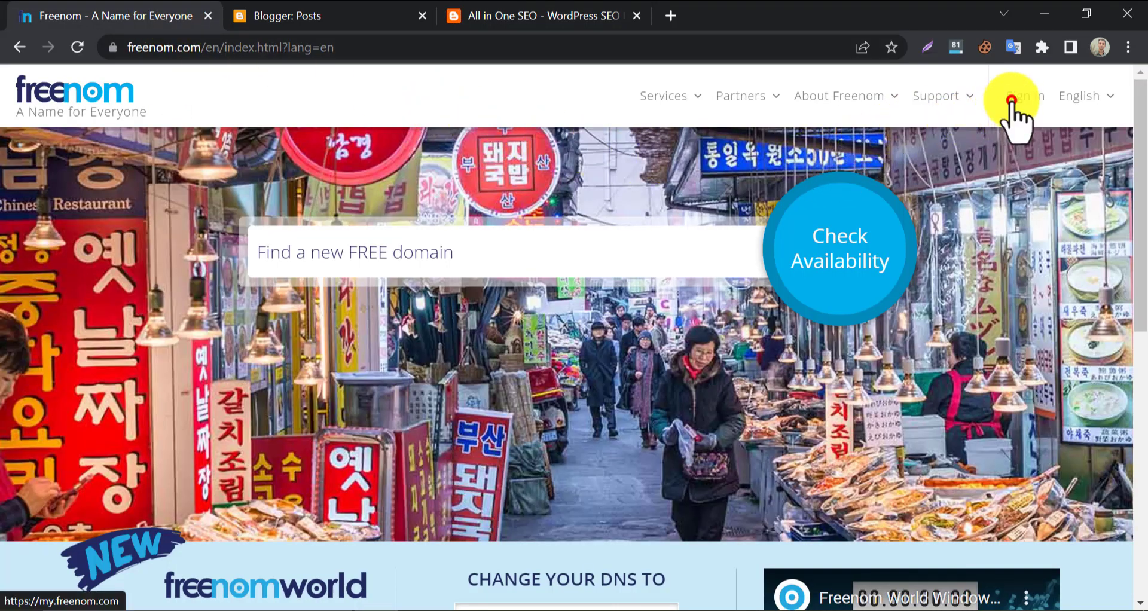
pyautogui.click(1020, 95)
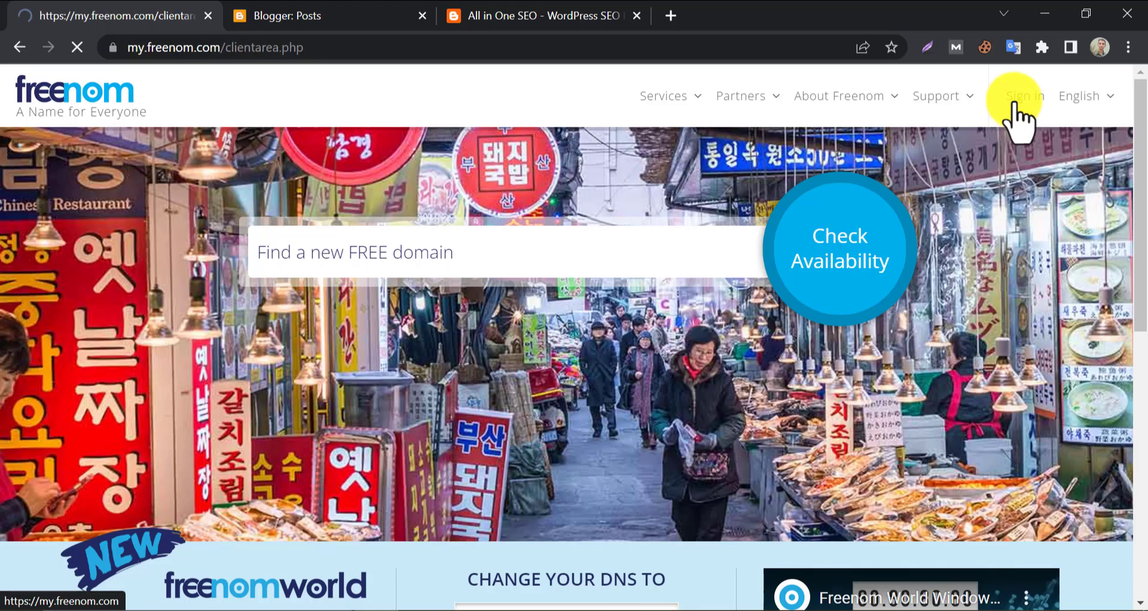
pyautogui.click(1018, 96)
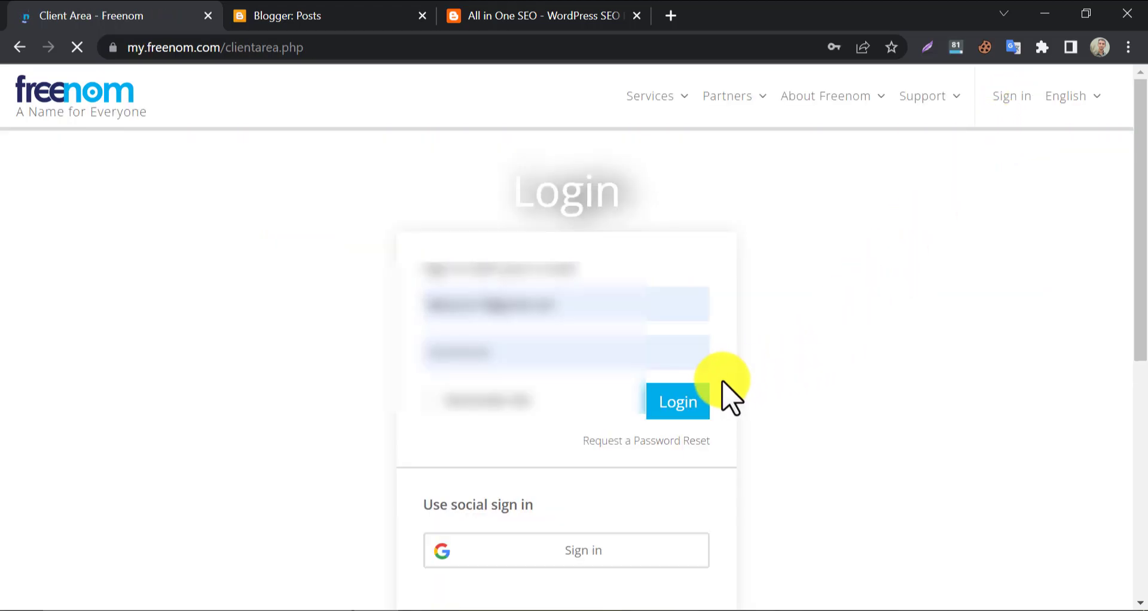
pyautogui.click(677, 400)
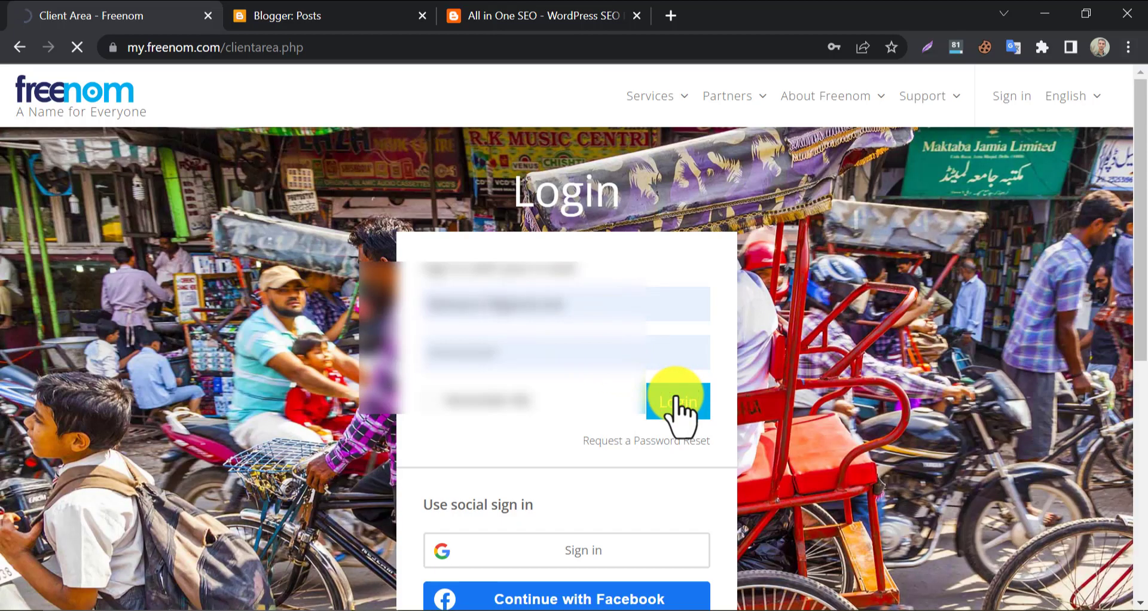
pyautogui.click(674, 402)
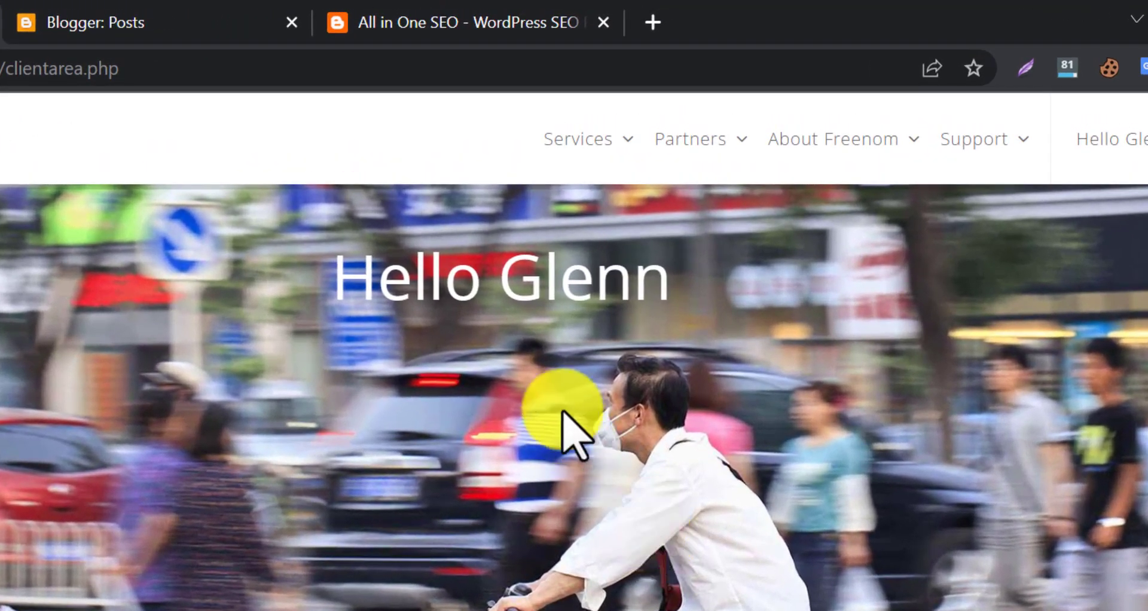
# - Bring up My Domains from the Services menu, listing the active free domains
pyautogui.click(578, 138)
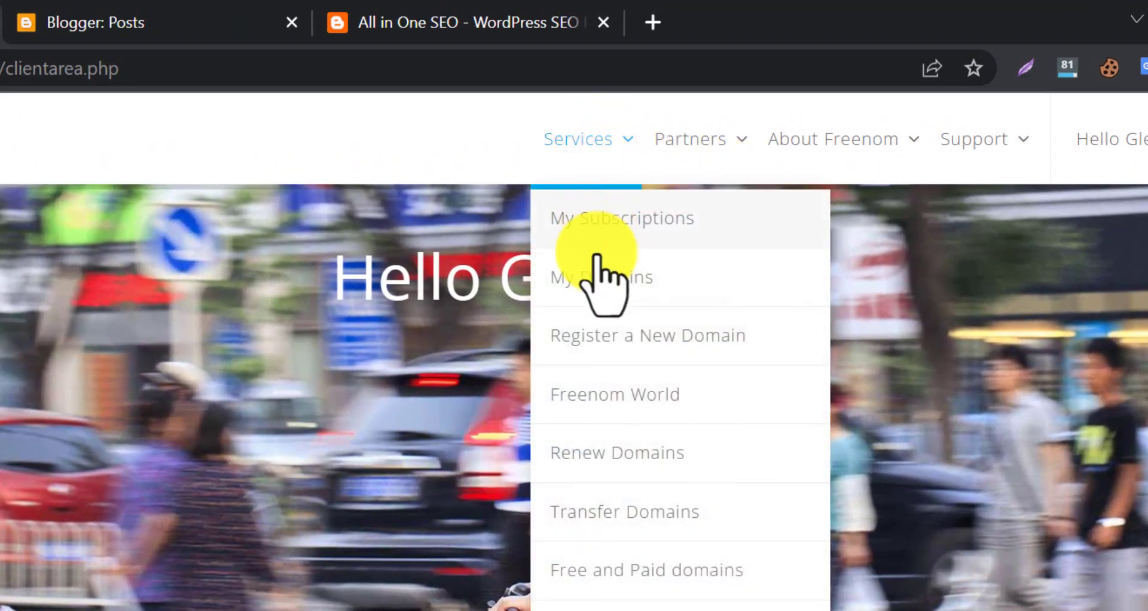
pyautogui.click(600, 277)
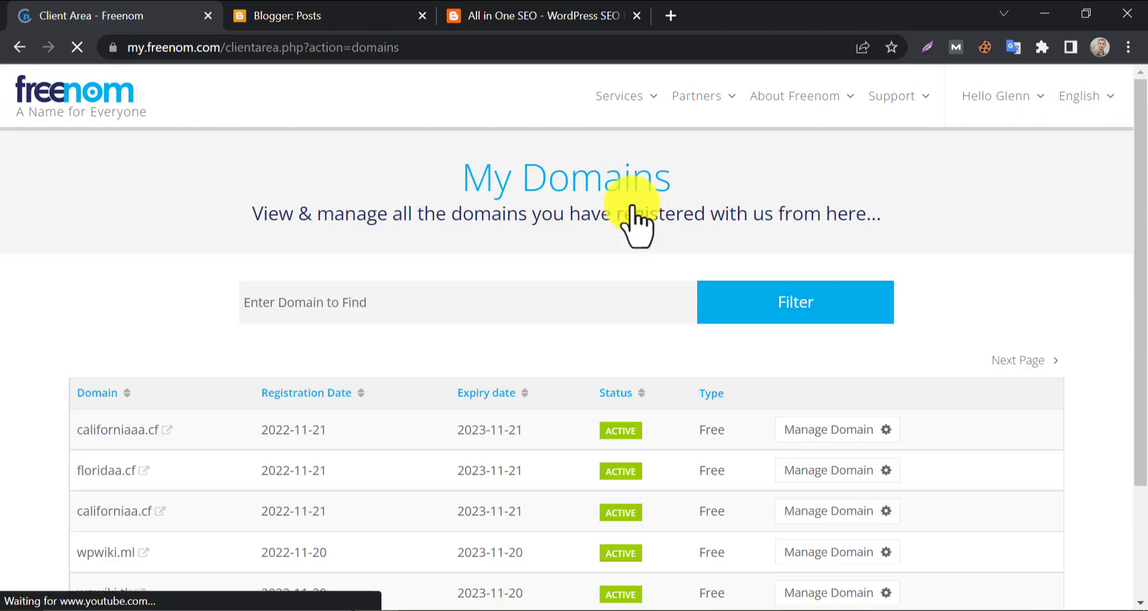
# - Check that wpwiki.cf does not load yet, then enter Manage Domain for wpwiki.cf
pyautogui.scroll(-3)
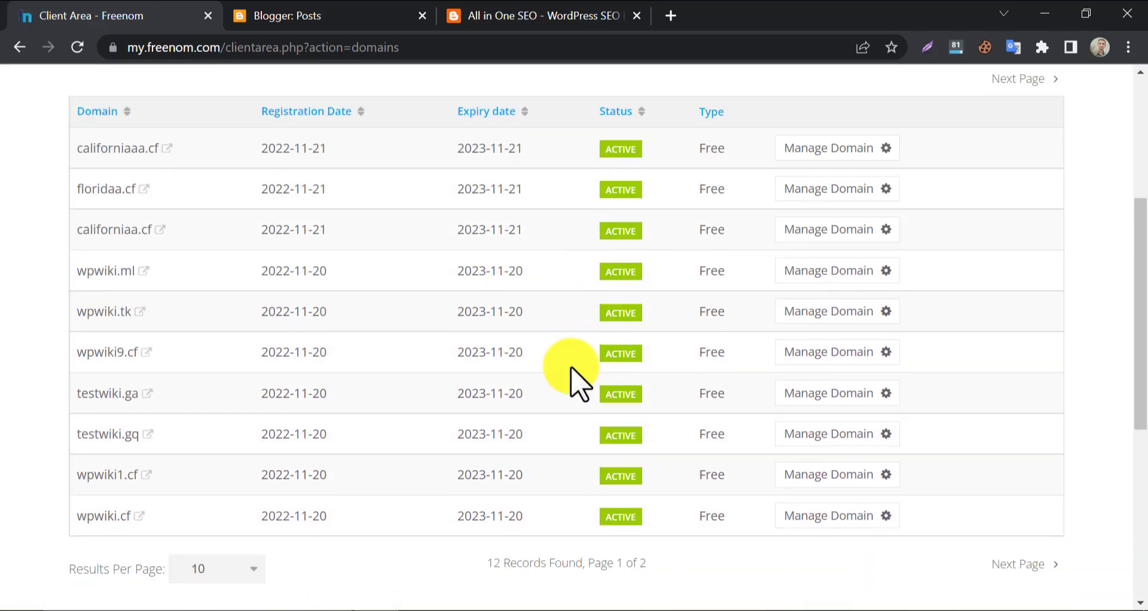
pyautogui.scroll(-3)
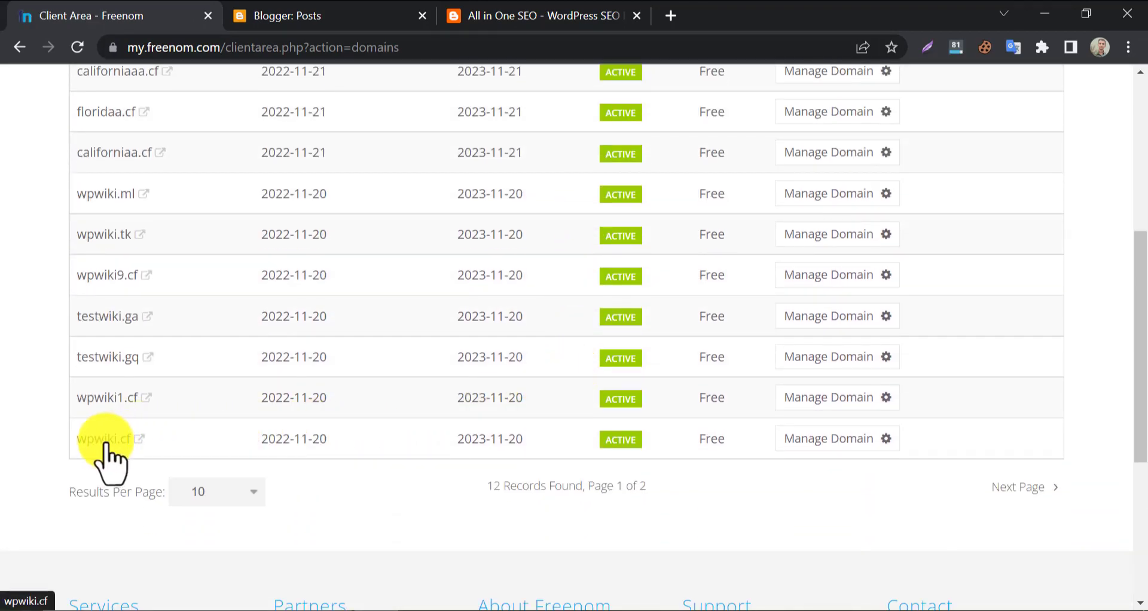
pyautogui.click(106, 439)
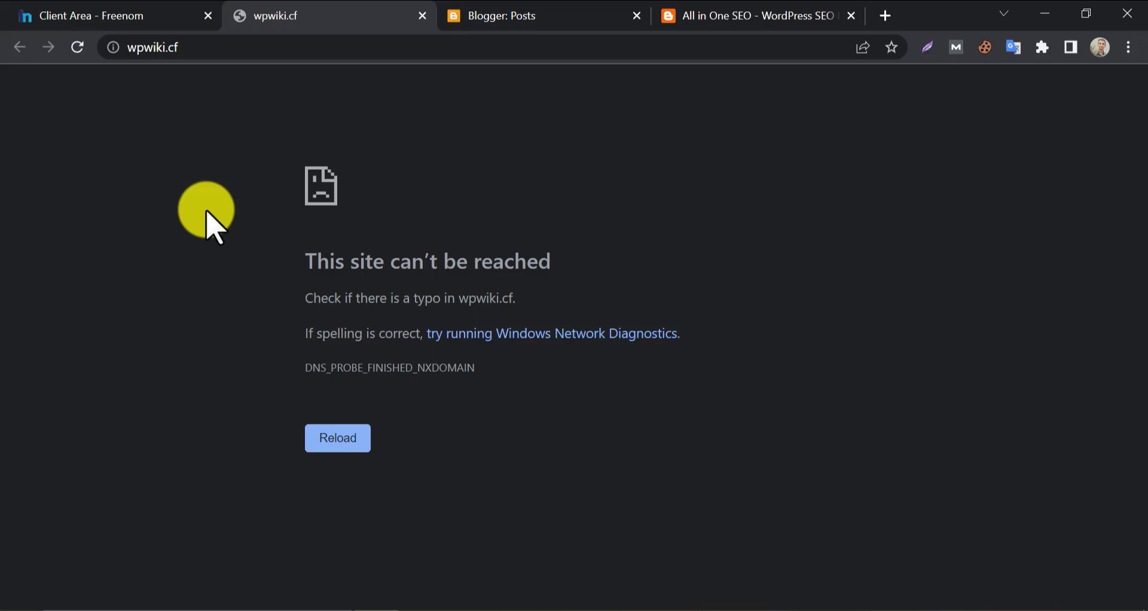
pyautogui.moveTo(304, 16)
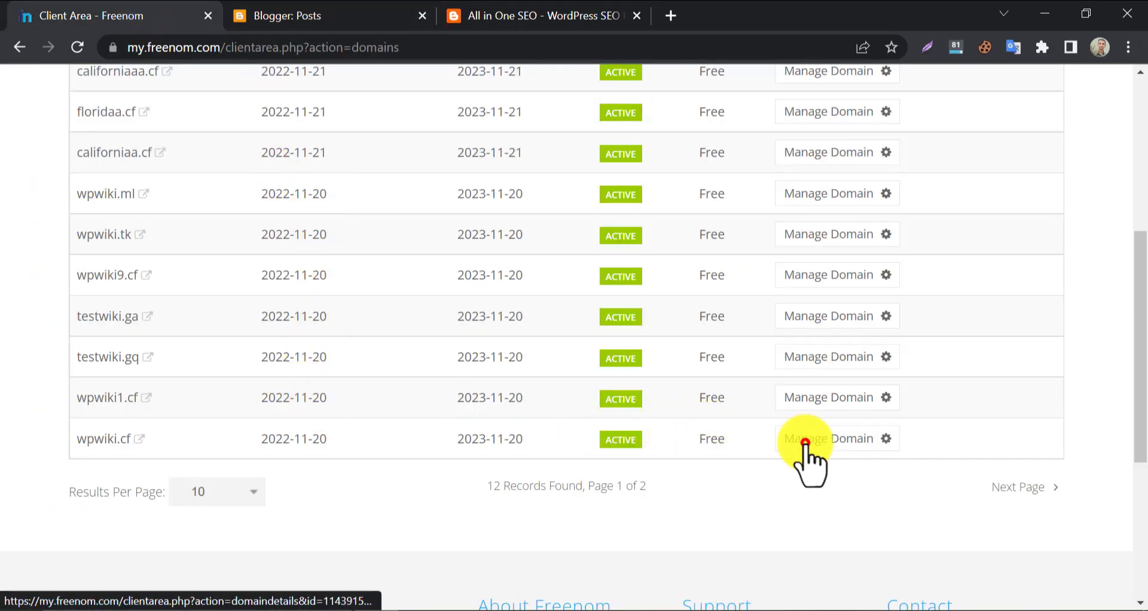
pyautogui.click(828, 439)
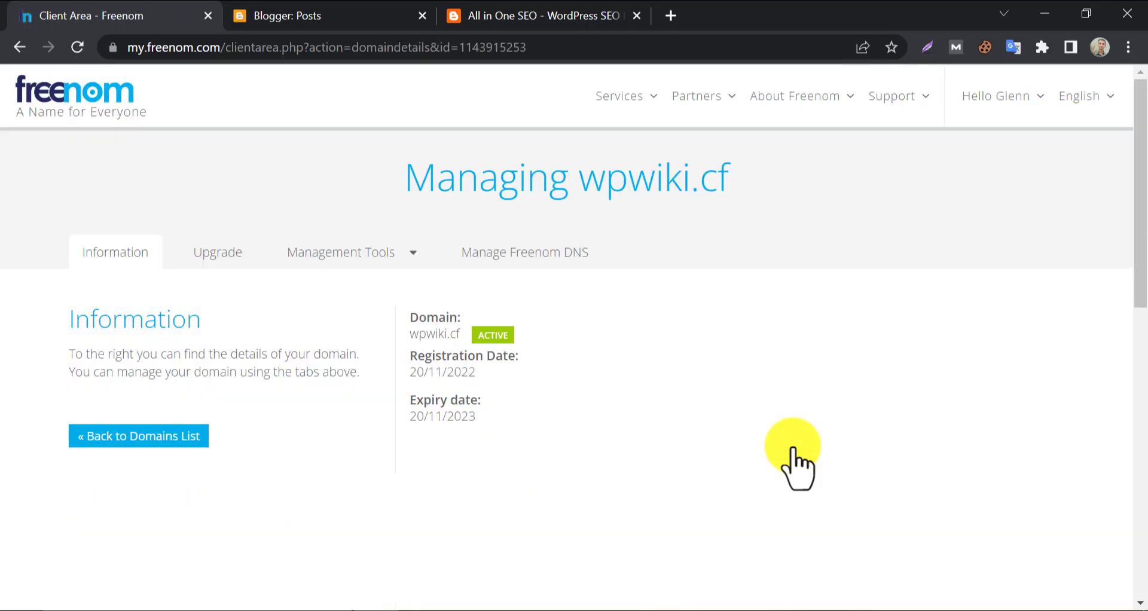
pyautogui.moveTo(388, 341)
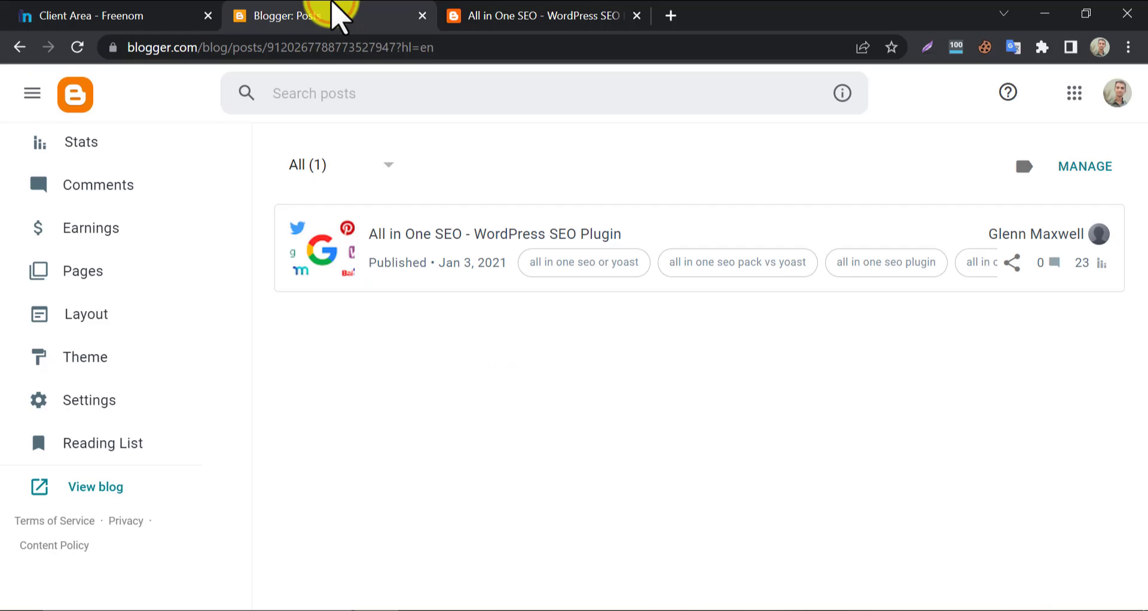
# - Return to the Blogger dashboard and enter the blog's Settings
pyautogui.click(31, 93)
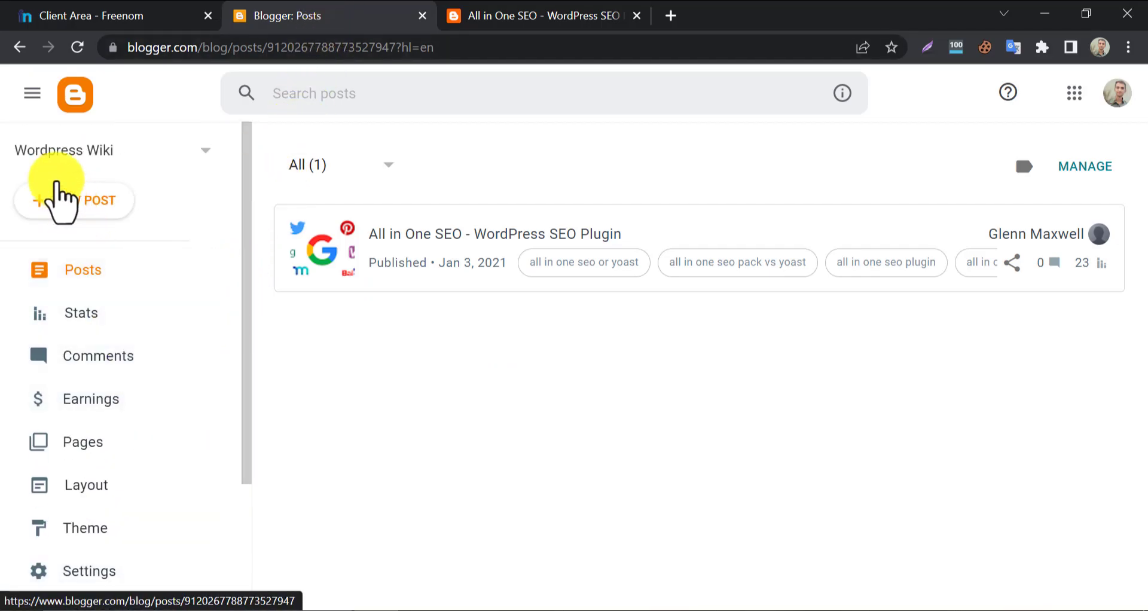
pyautogui.scroll(-3)
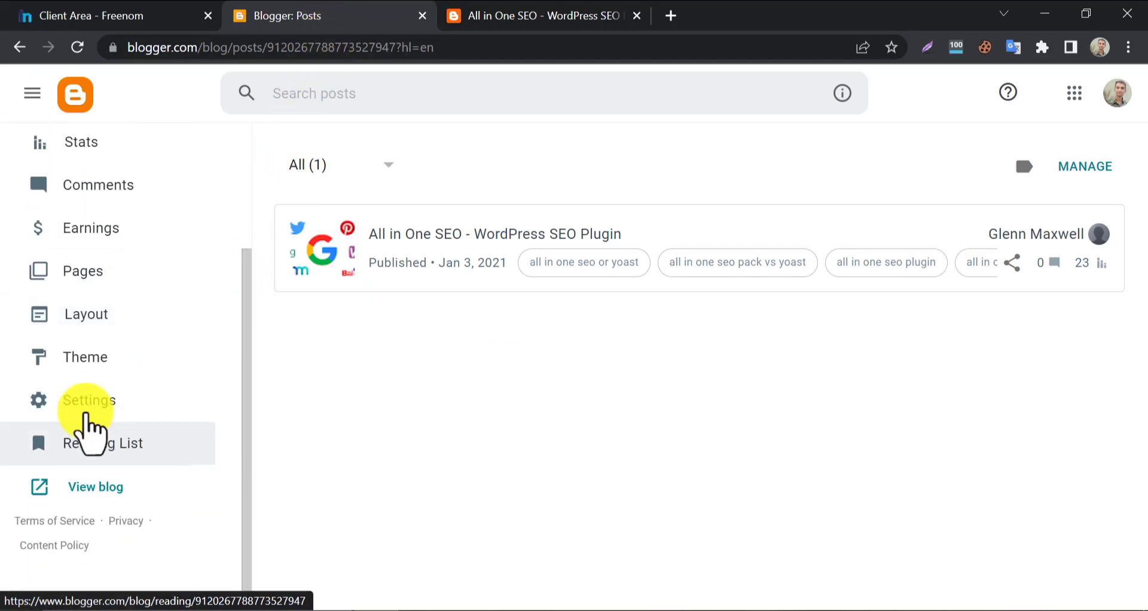
pyautogui.click(87, 401)
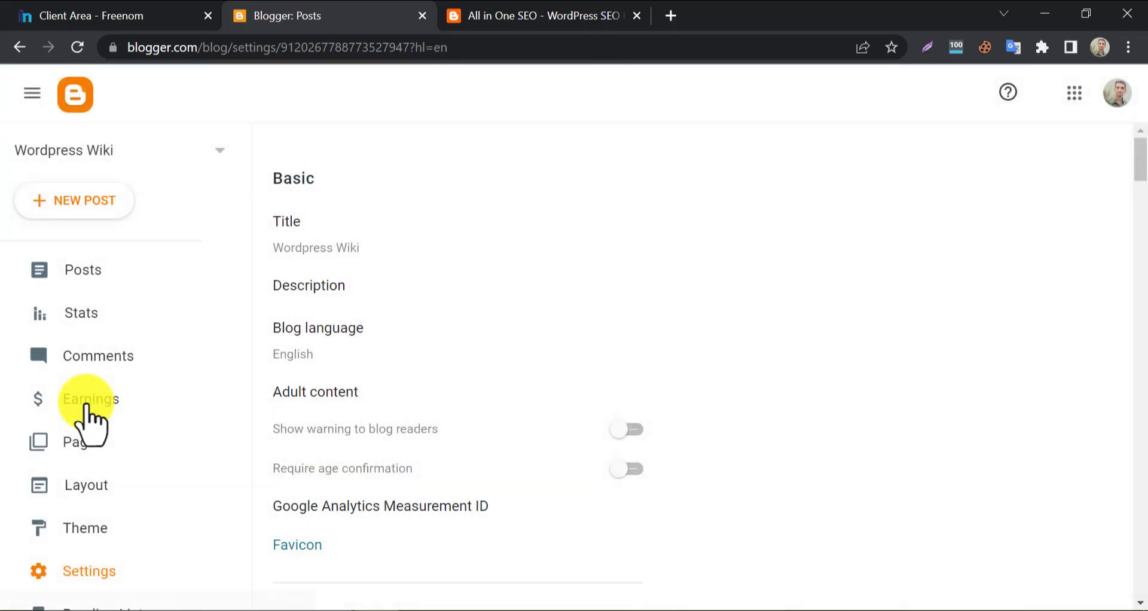
# - Reach the Publishing section for wpwikimedia.blogspot.com and start the Custom domain setting
pyautogui.scroll(-3)
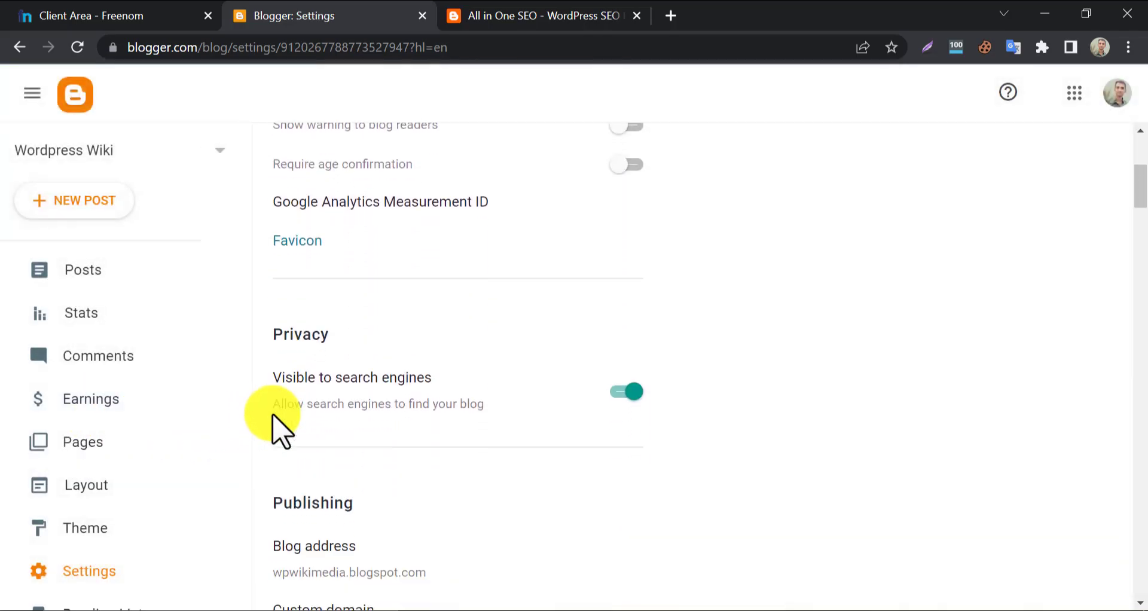
pyautogui.scroll(-3)
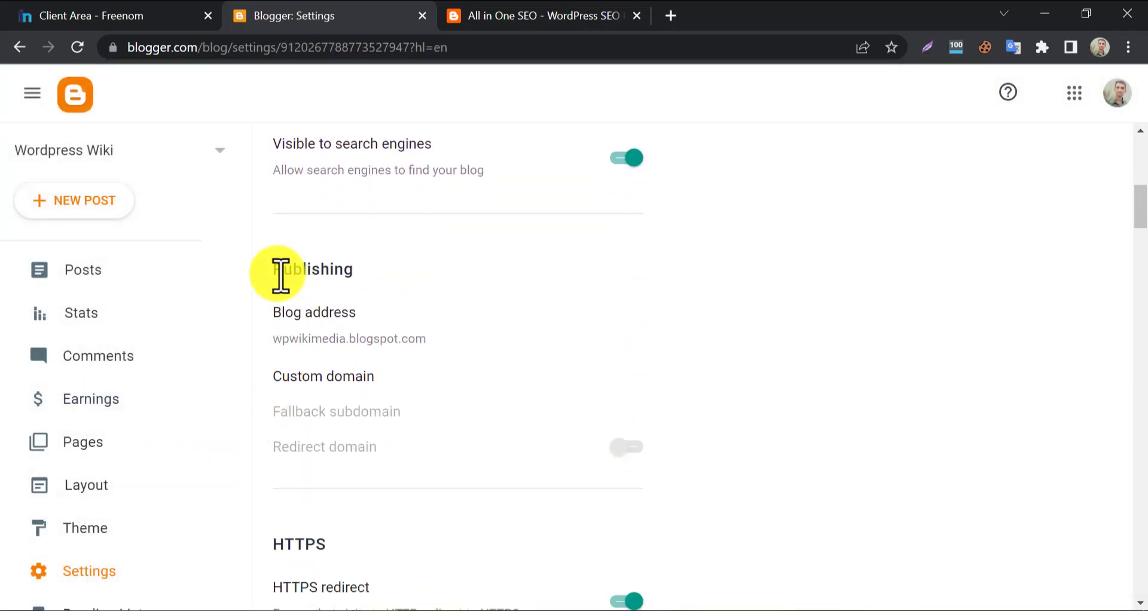
pyautogui.doubleClick(312, 269)
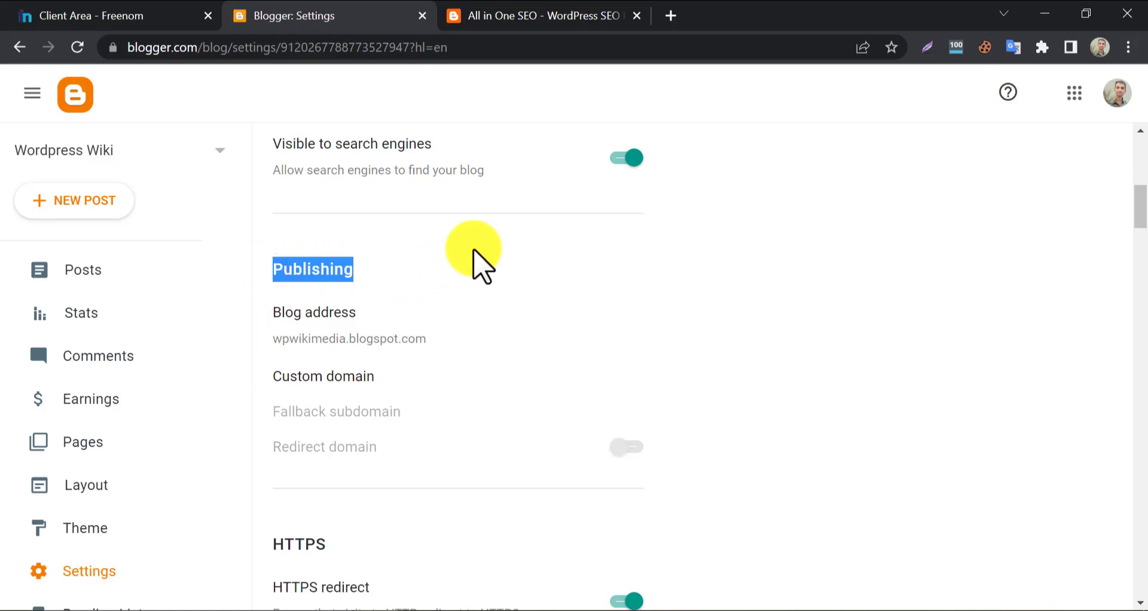
pyautogui.moveTo(337, 387)
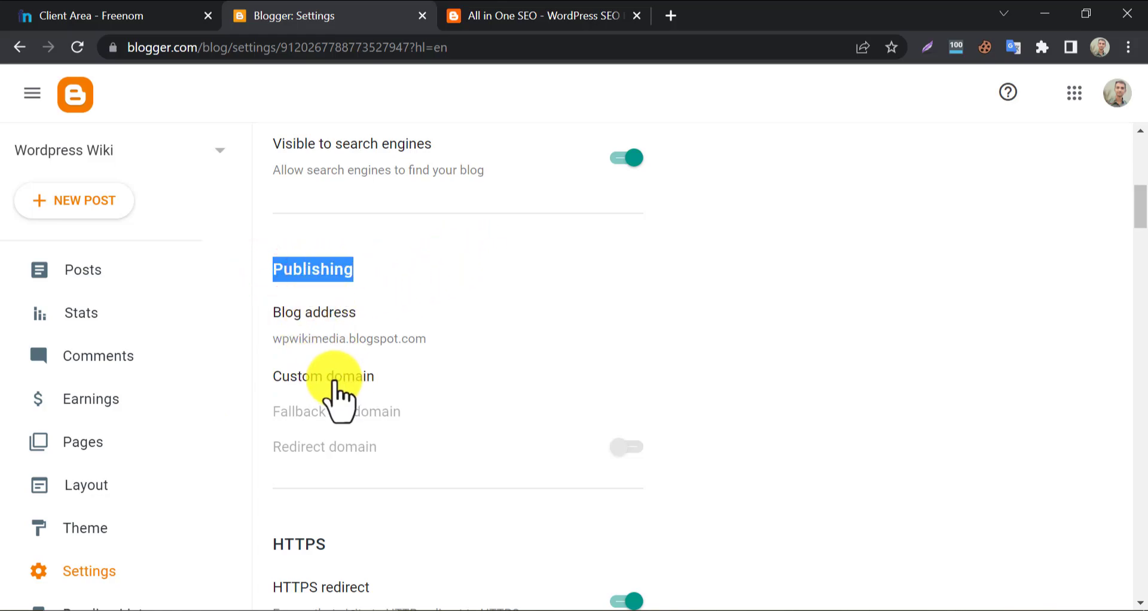
pyautogui.click(322, 376)
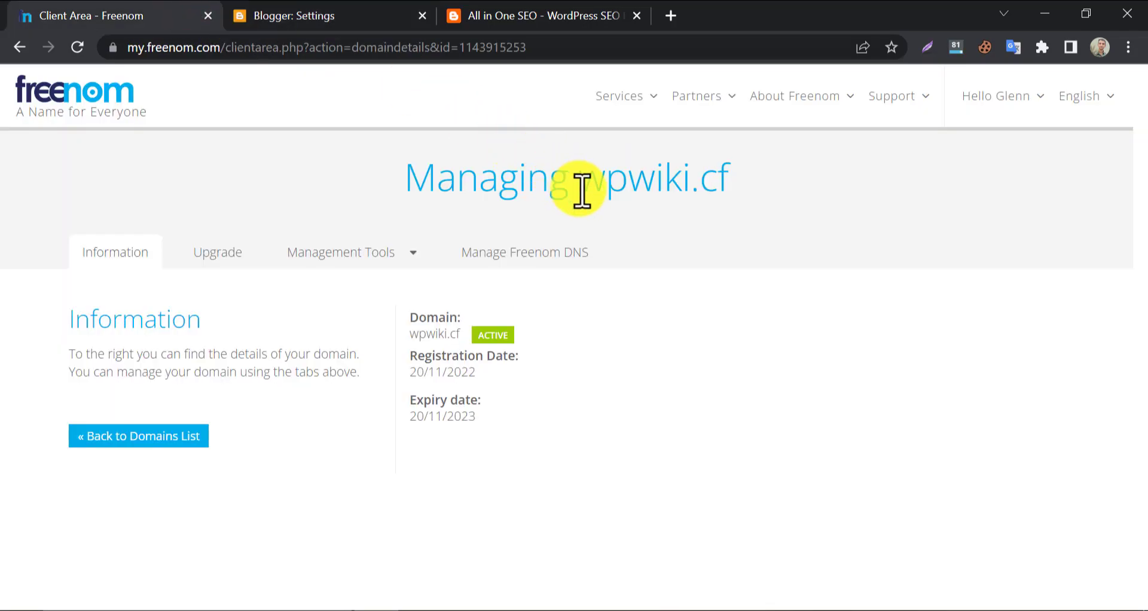
# - Copy wpwiki.cf from Freenom and try saving it as the custom domain
pyautogui.rightClick(673, 177)
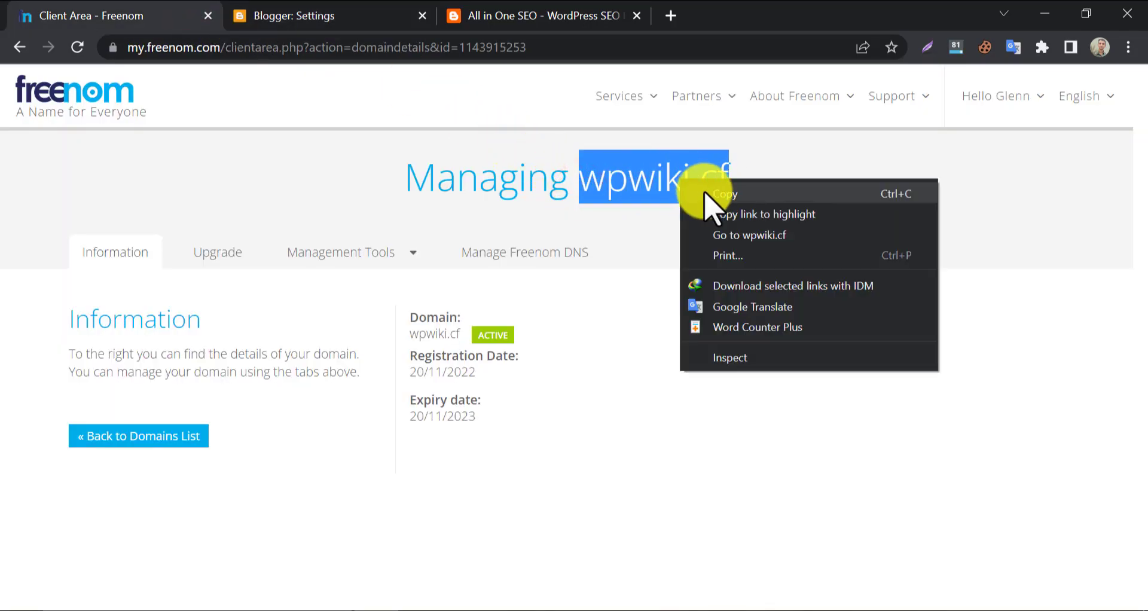
pyautogui.click(300, 15)
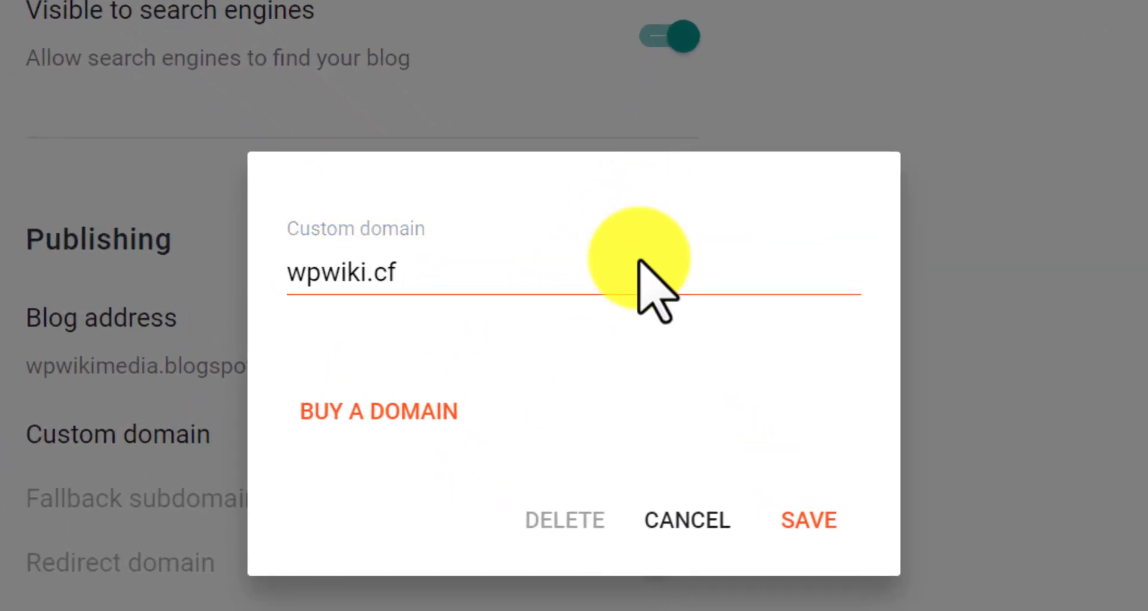
pyautogui.click(808, 520)
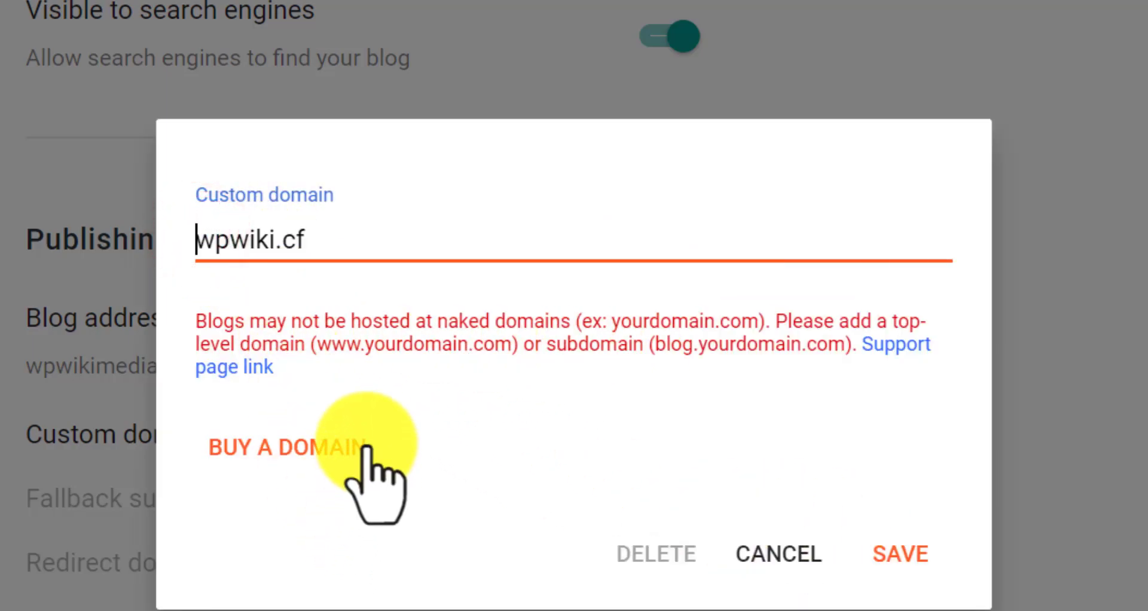
pyautogui.write('www.')
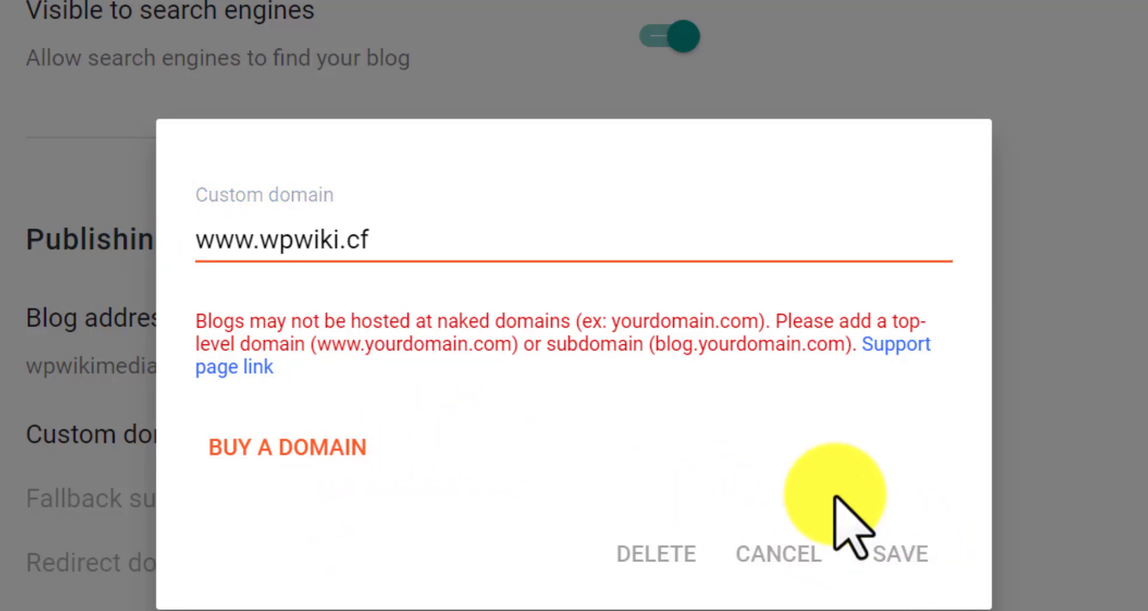
pyautogui.click(899, 554)
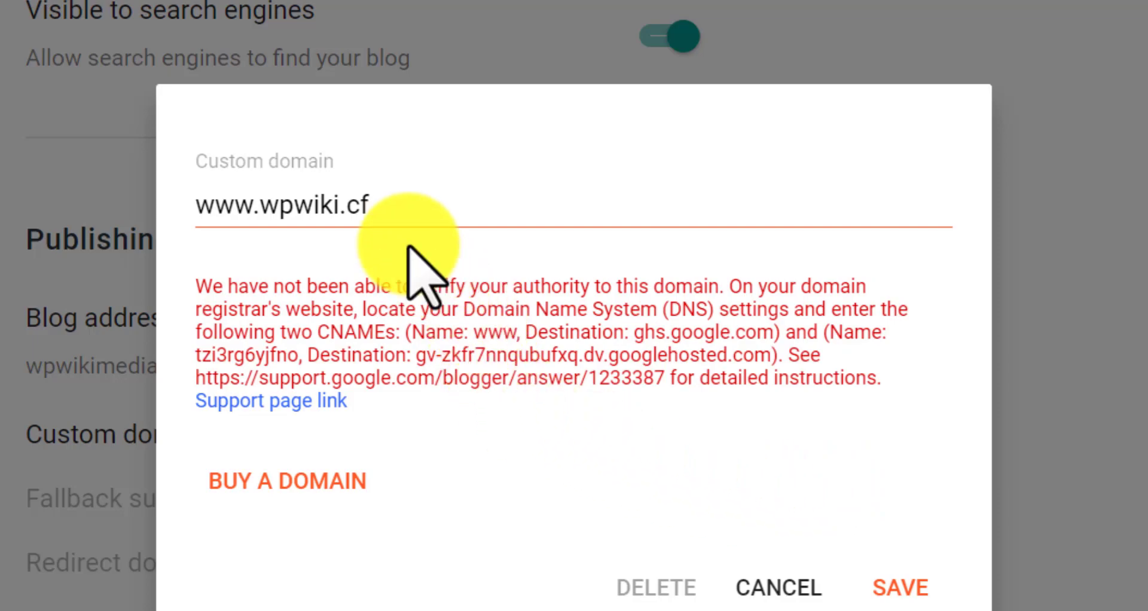
pyautogui.moveTo(717, 300)
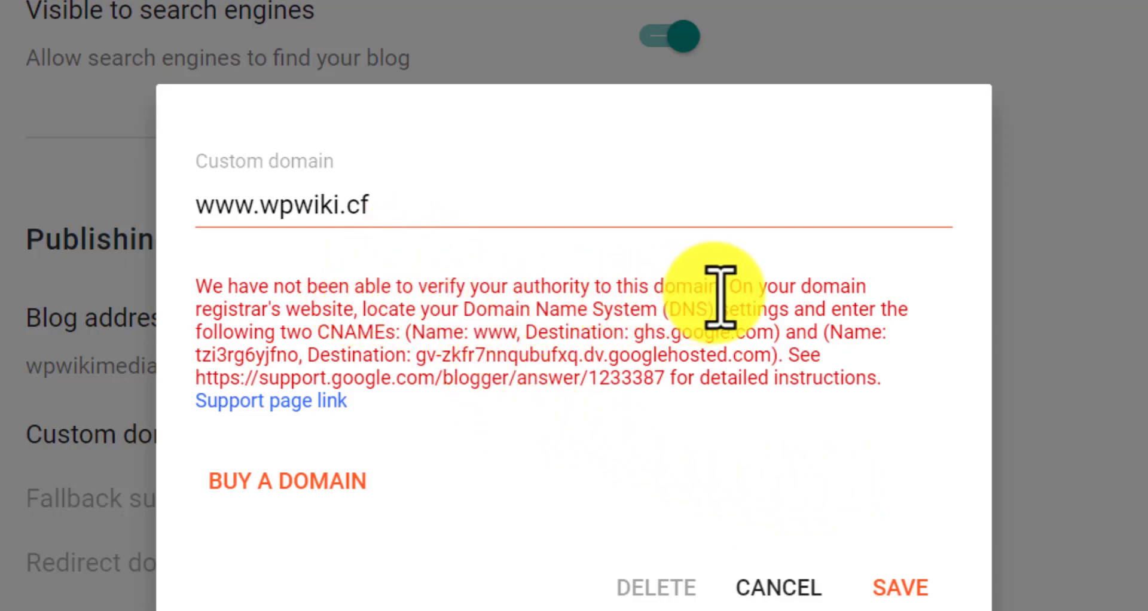
pyautogui.moveTo(718, 304); pyautogui.dragTo(197, 286)
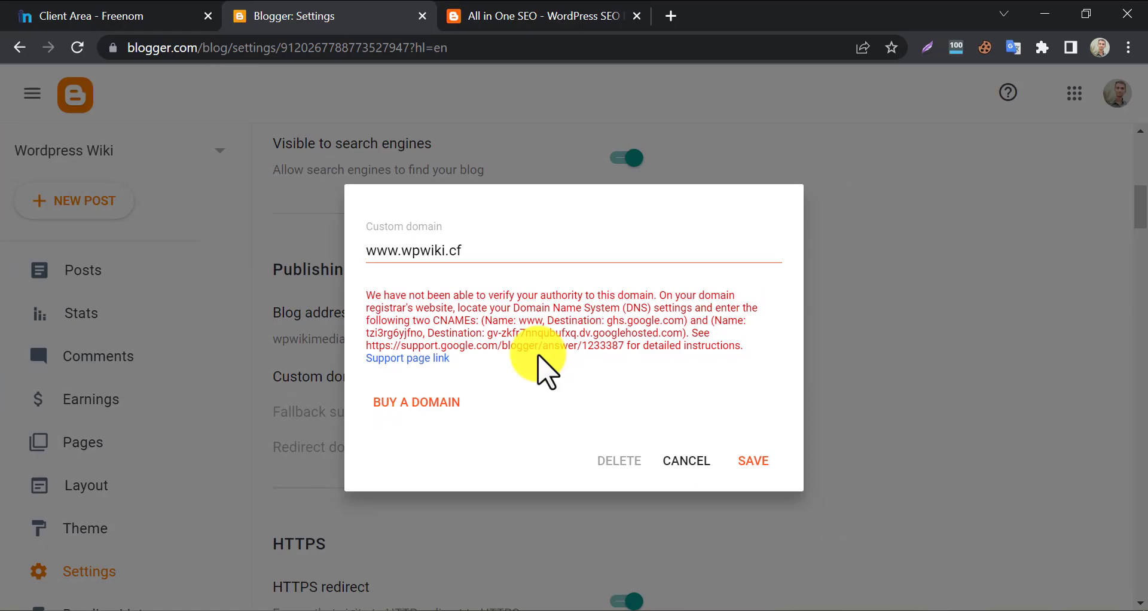
pyautogui.moveTo(118, 15)
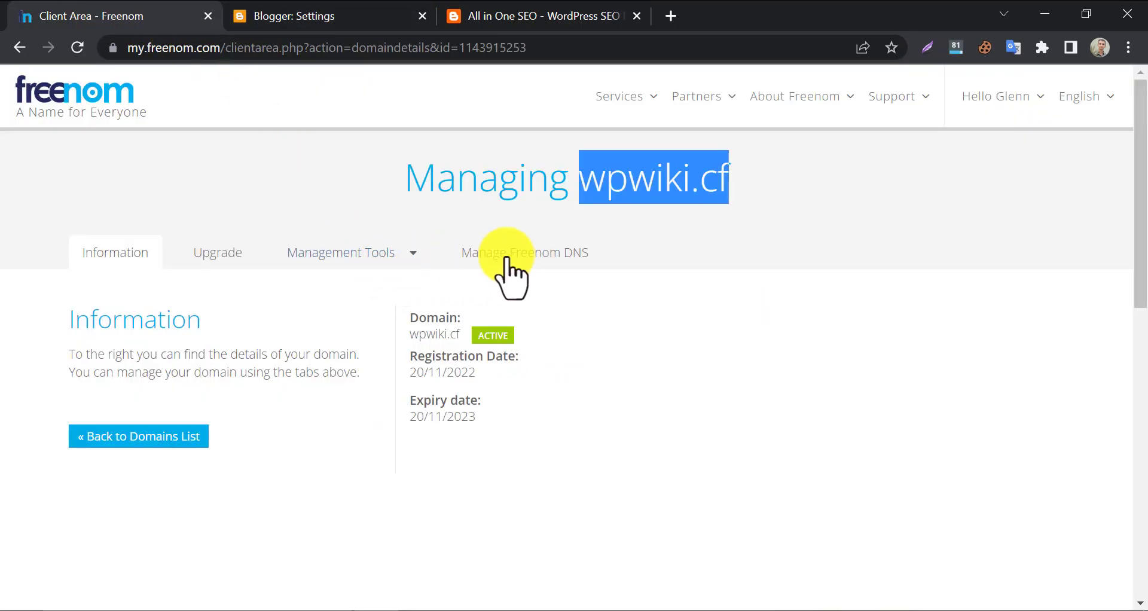
# - Confirm wpwiki.cf keeps the default Freenom nameservers under Management Tools
pyautogui.click(340, 252)
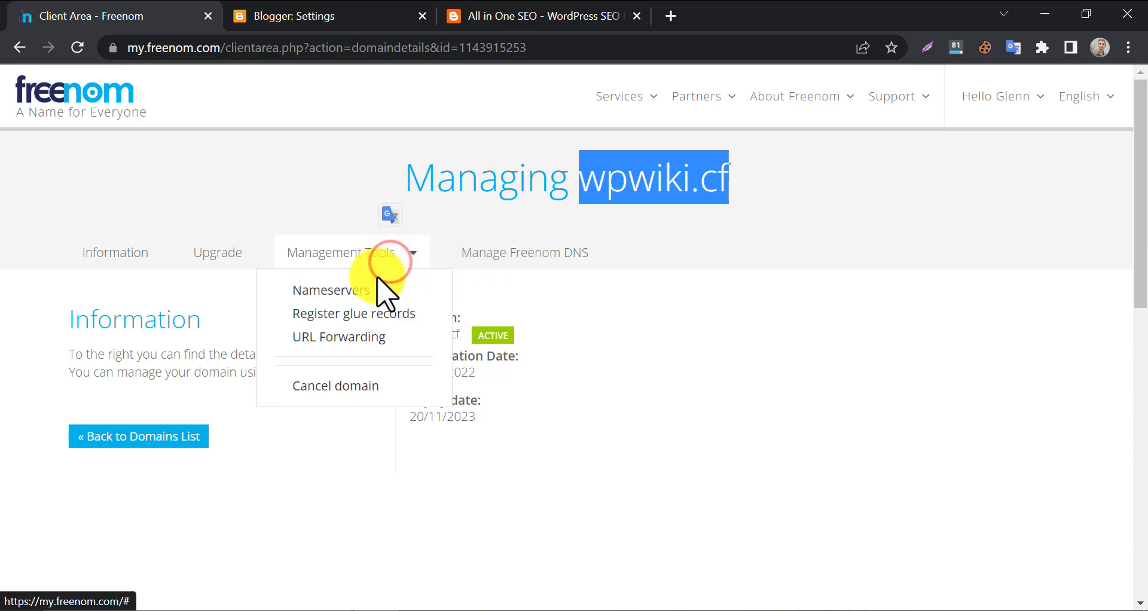
pyautogui.click(331, 289)
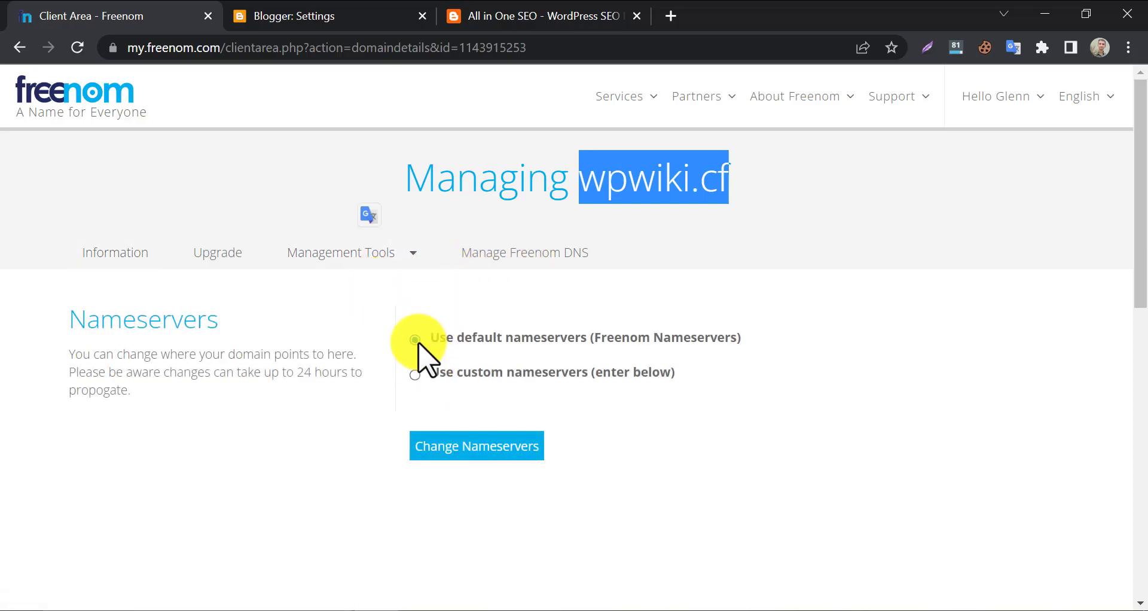
pyautogui.click(416, 338)
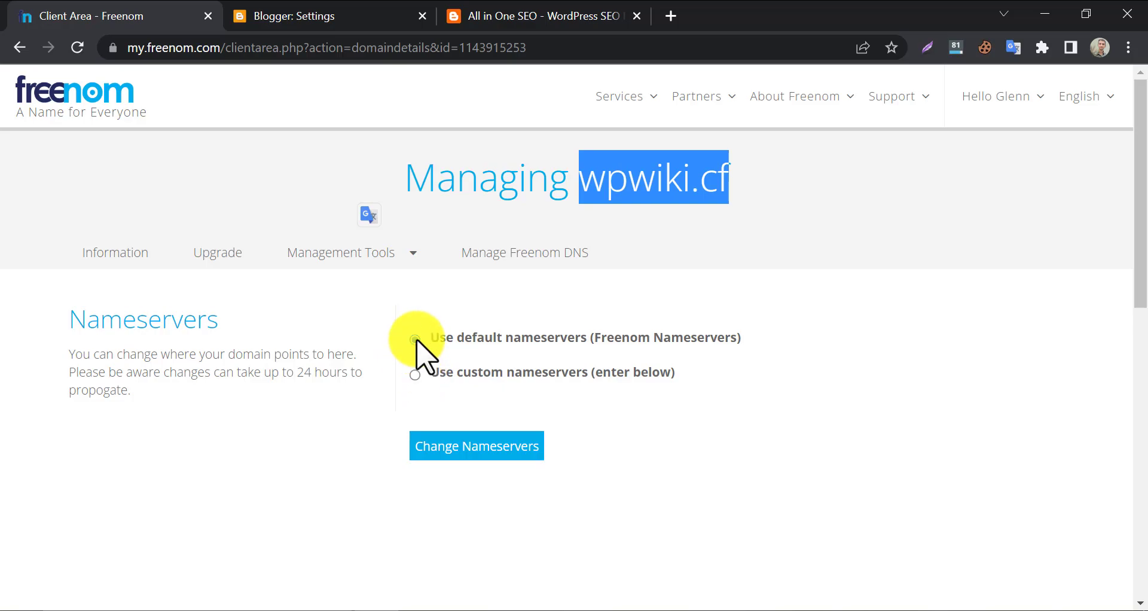
pyautogui.click(524, 252)
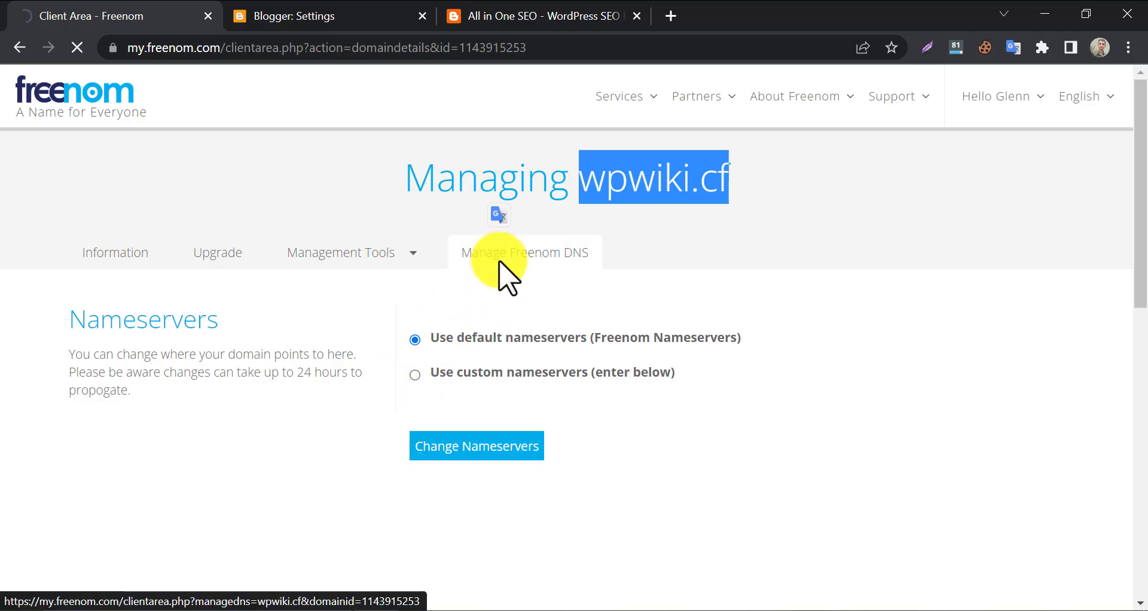
# - Bring up Manage Freenom DNS for wpwiki.cf with its empty add-record row
pyautogui.click(525, 252)
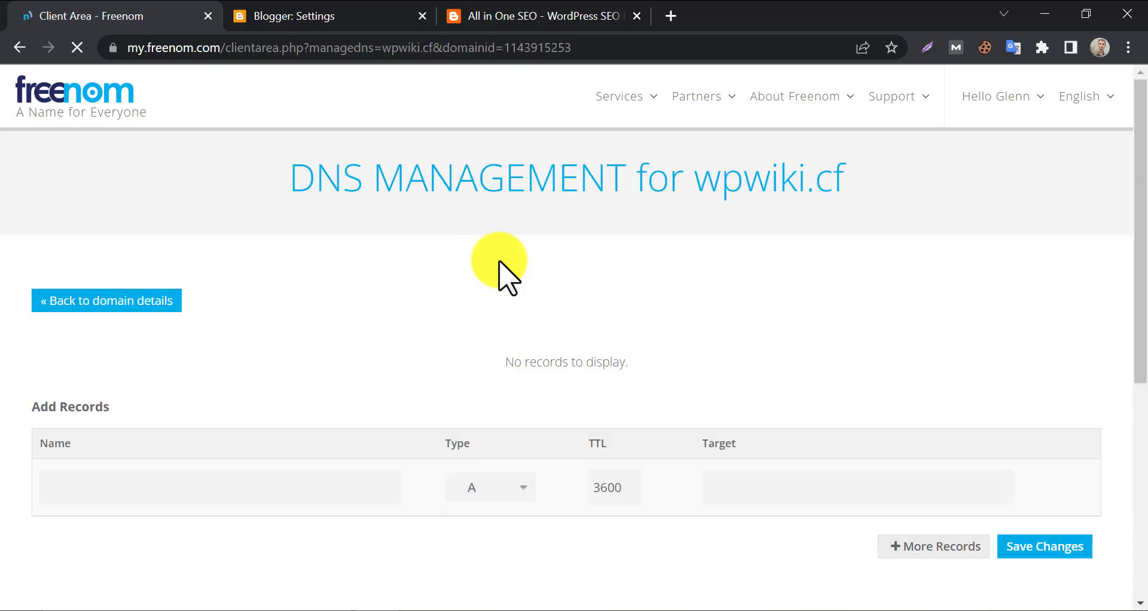
pyautogui.scroll(-3)
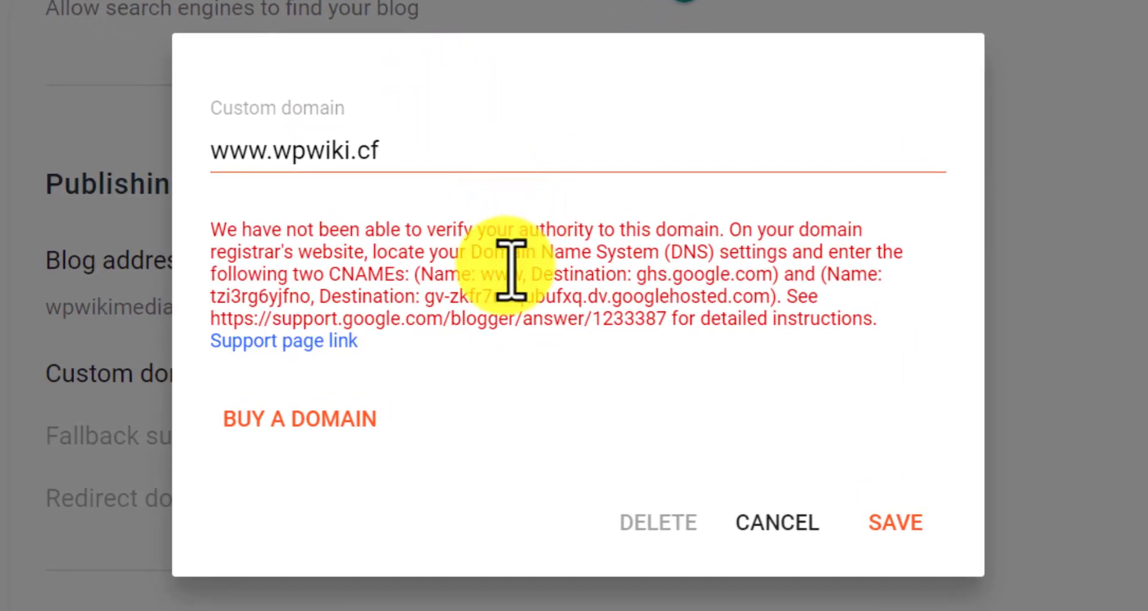
pyautogui.moveTo(337, 263)
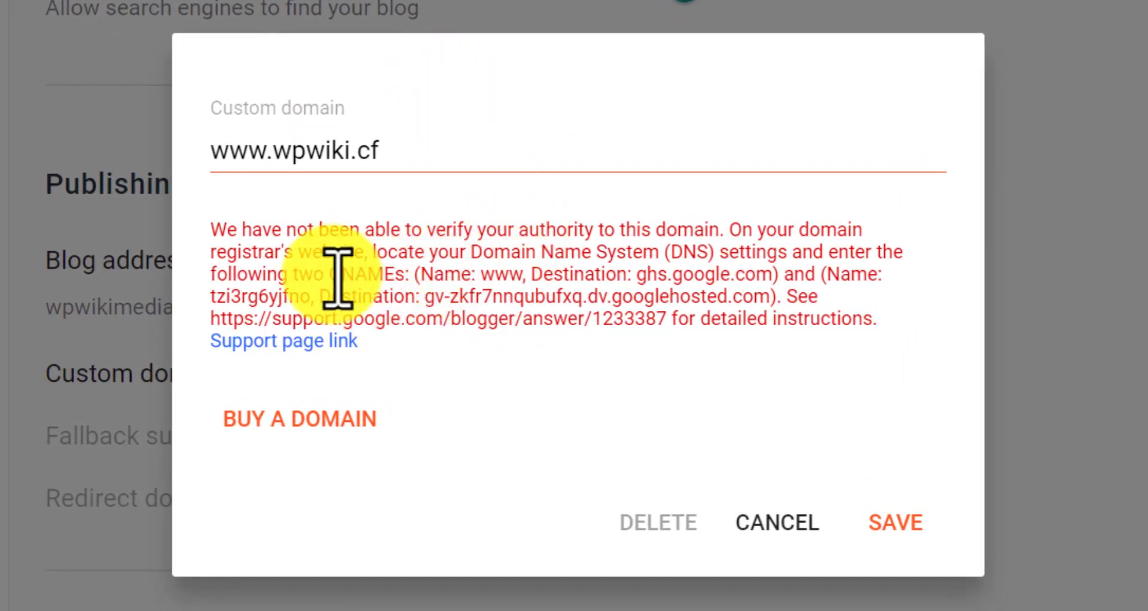
pyautogui.doubleClick(351, 274)
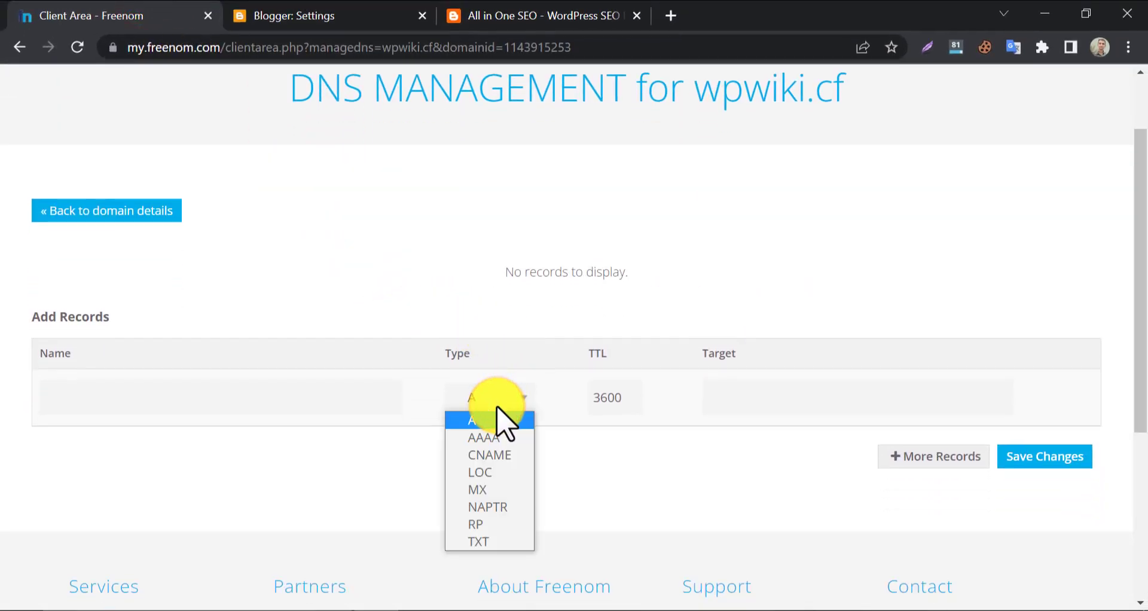
# - Save a CNAME record www pointing to ghs.google.com, then return to Blogger's message
pyautogui.click(489, 455)
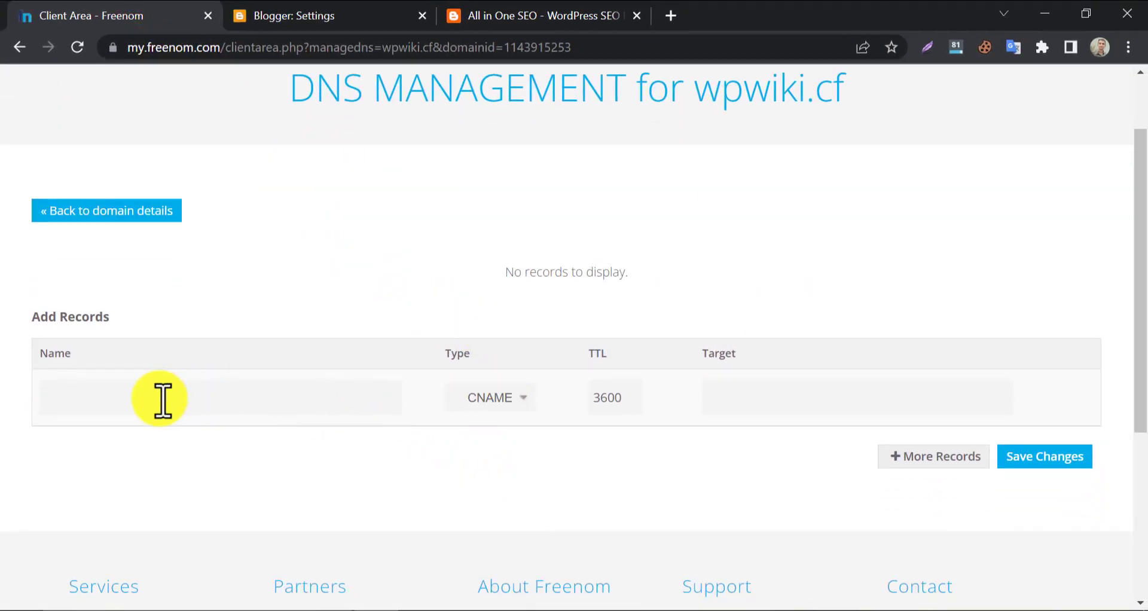
pyautogui.write('WWW')
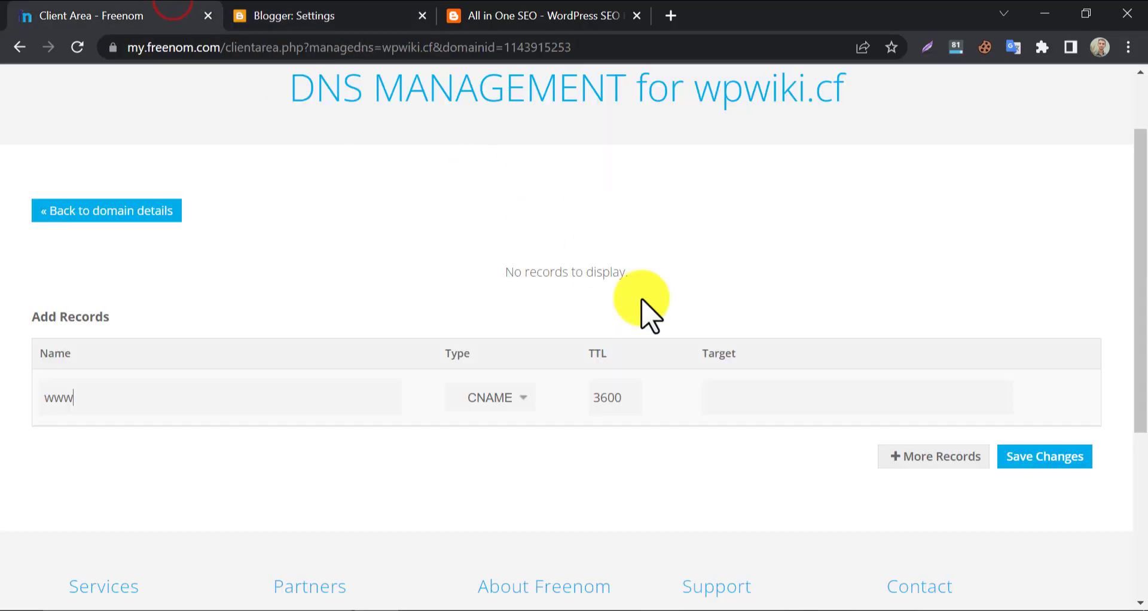
pyautogui.write('ghs.google.com')
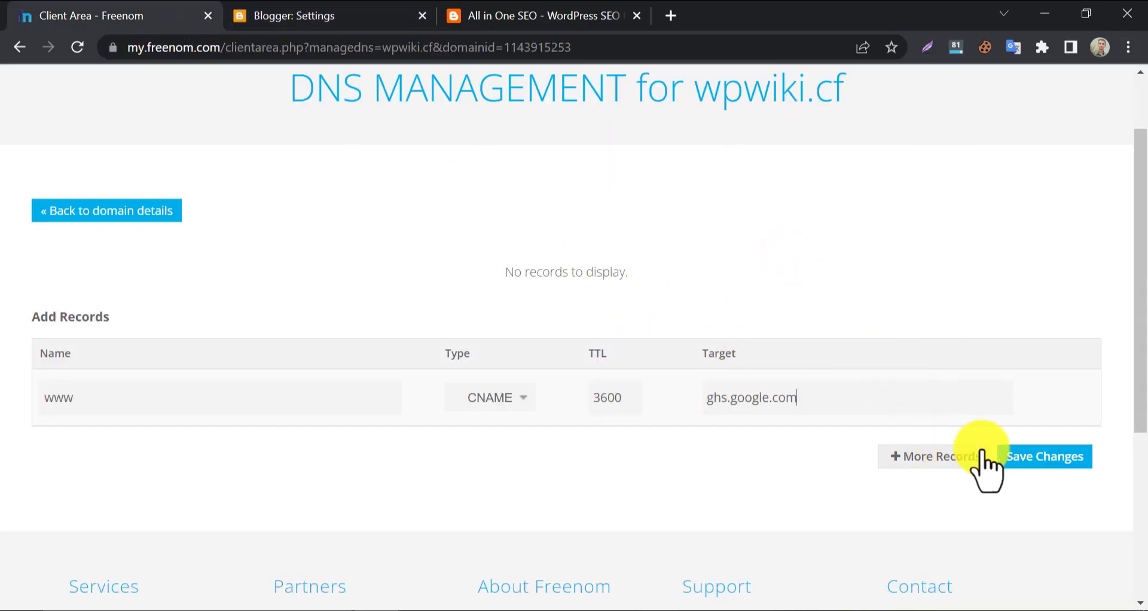
pyautogui.click(1044, 456)
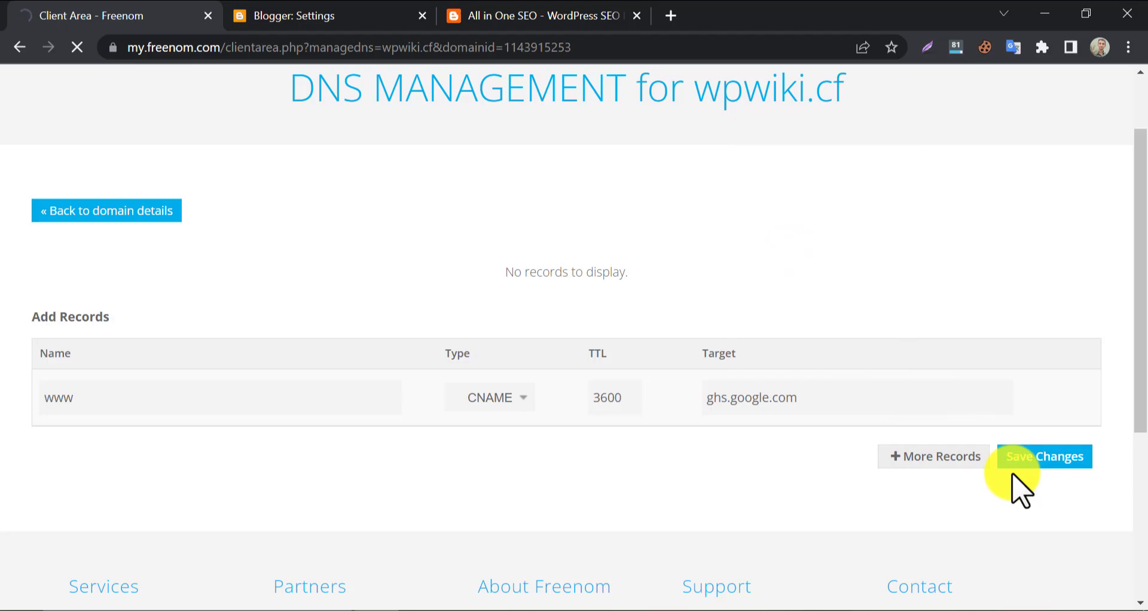
pyautogui.click(1044, 455)
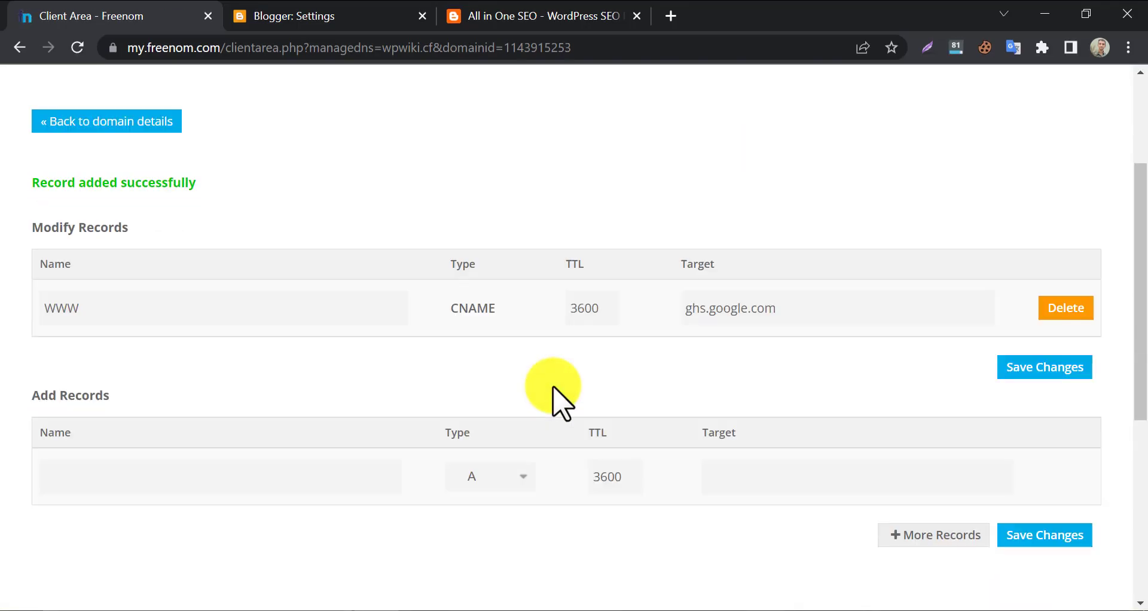
pyautogui.click(308, 15)
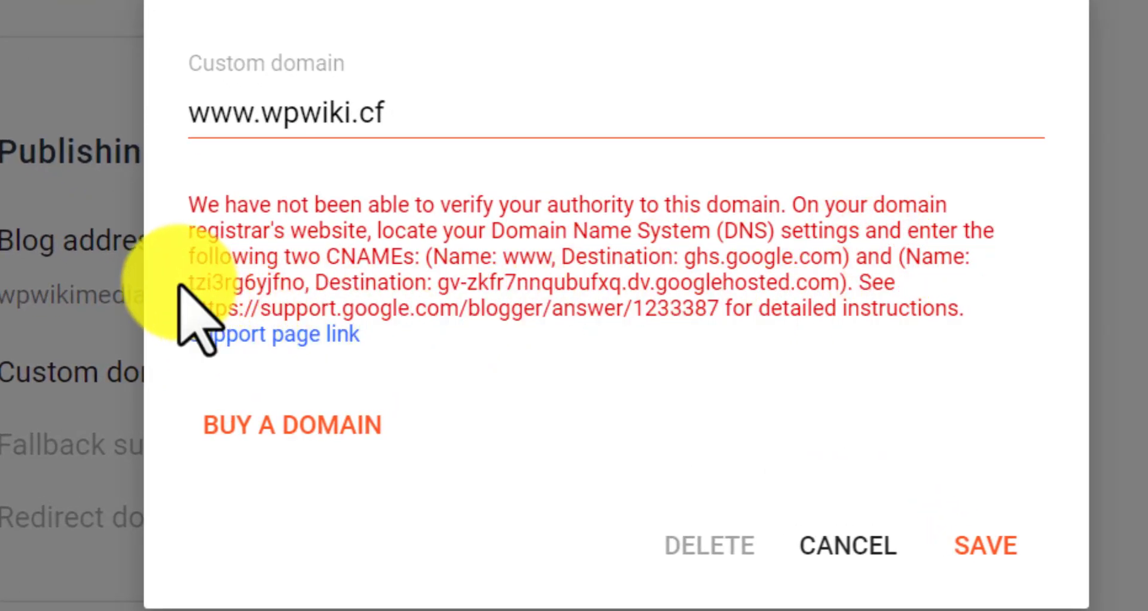
# - Enter tzi3rg6yjfno as the second CNAME name and go back to Blogger for its destination
pyautogui.doubleClick(234, 284)
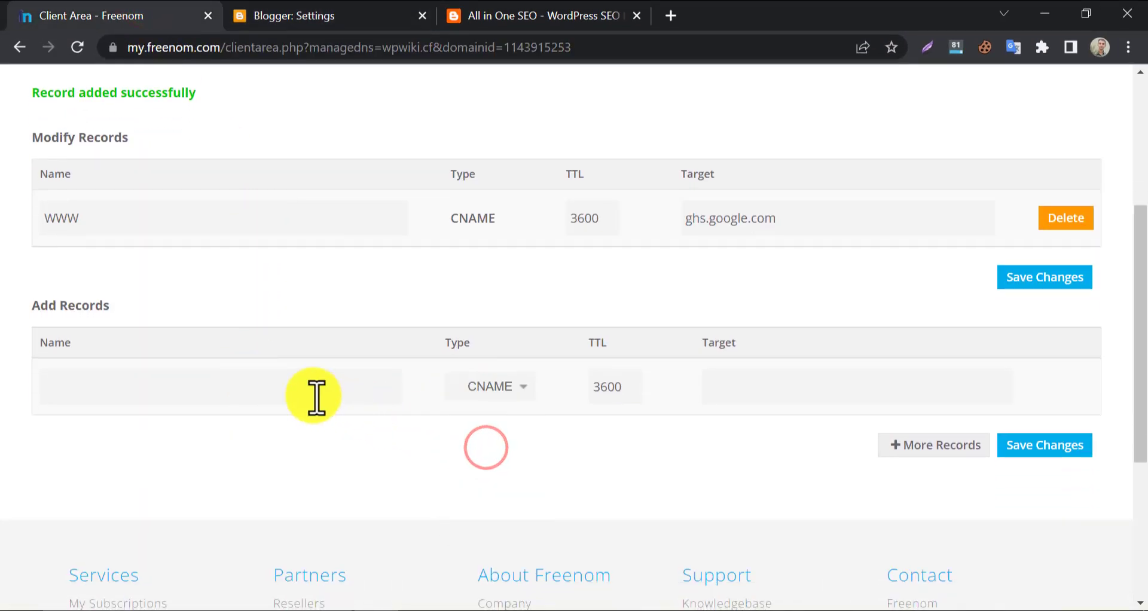
pyautogui.write('tzi3rg6yjfno')
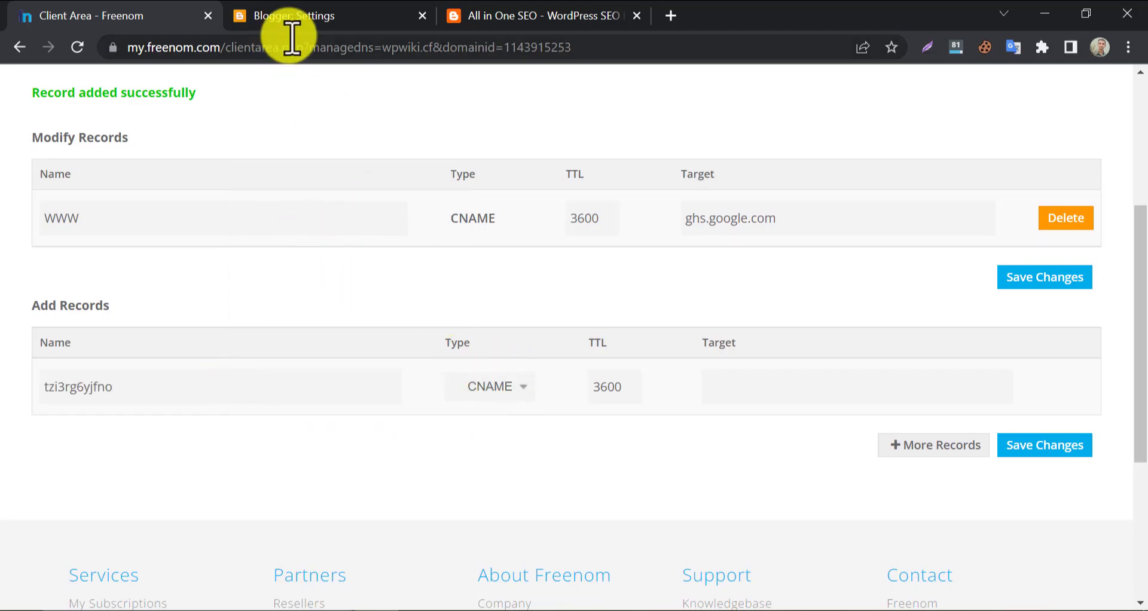
pyautogui.click(306, 16)
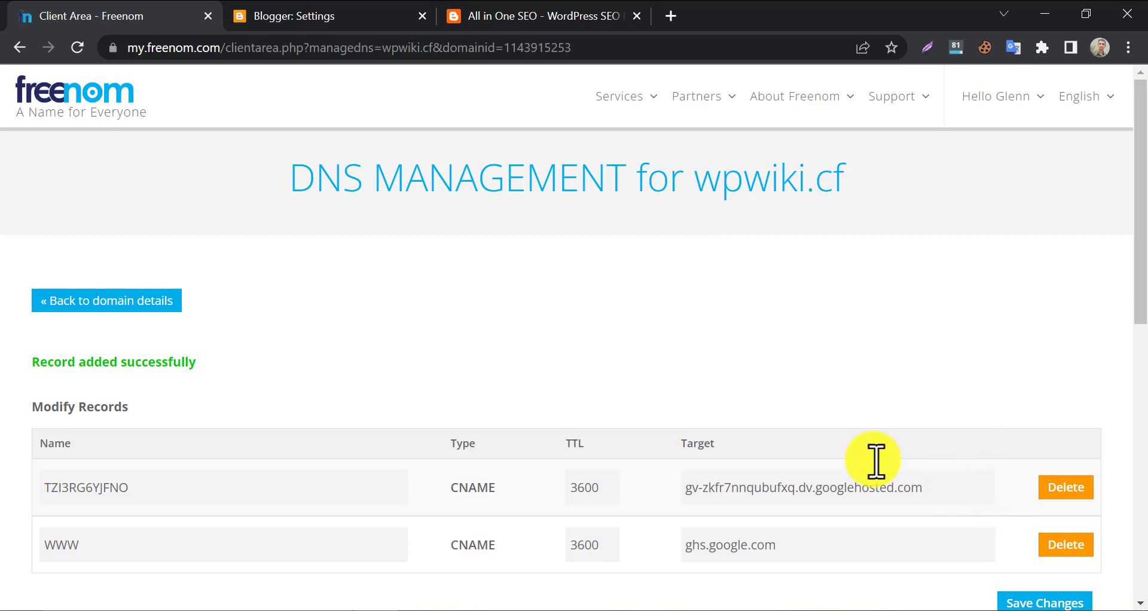
pyautogui.moveTo(345, 432)
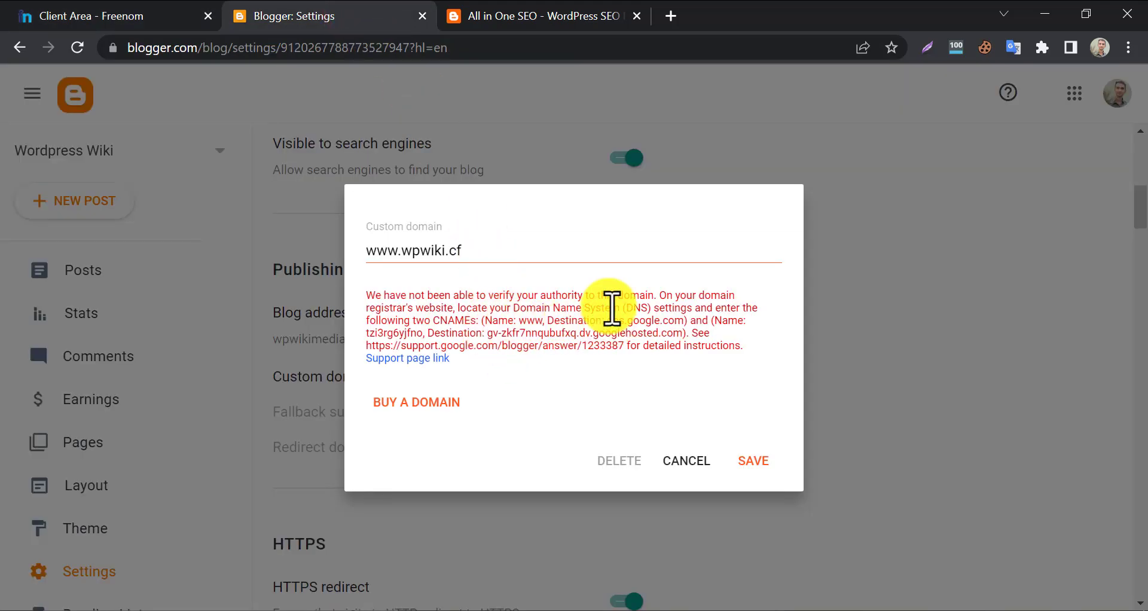
pyautogui.moveTo(601, 400)
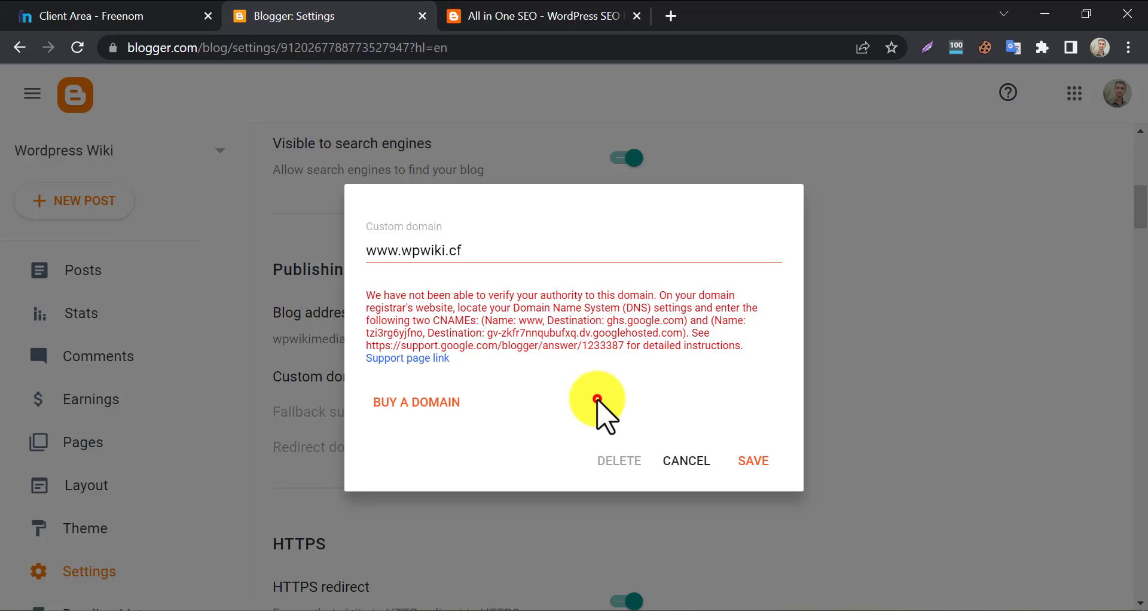
pyautogui.moveTo(390, 373)
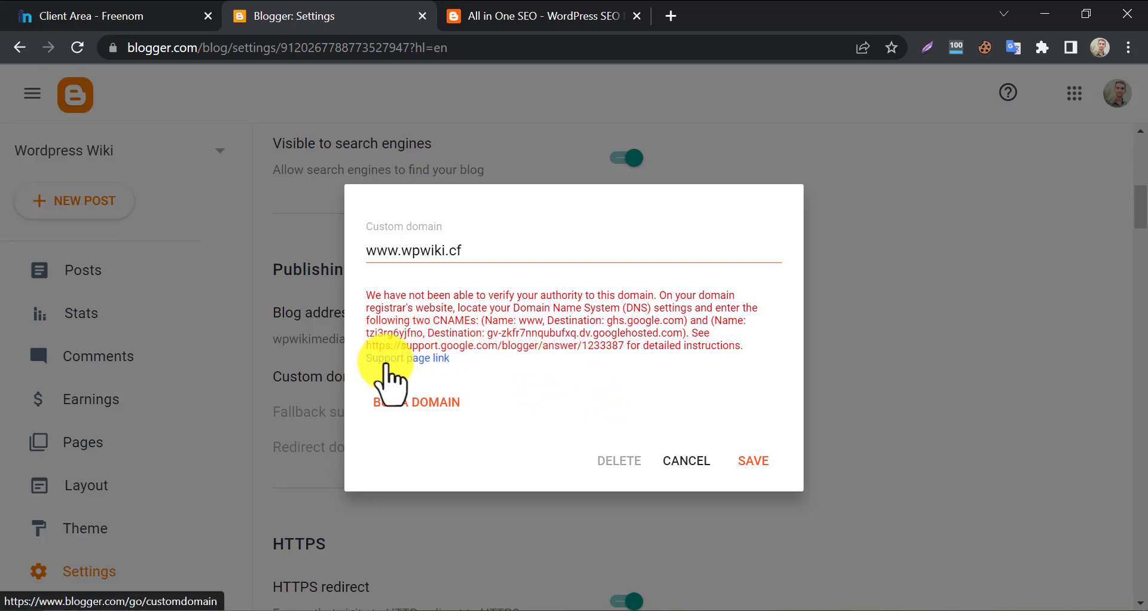
# - Select the first Google A-record IP 216.239.32.21 in the help article and return to Freenom DNS
pyautogui.click(407, 357)
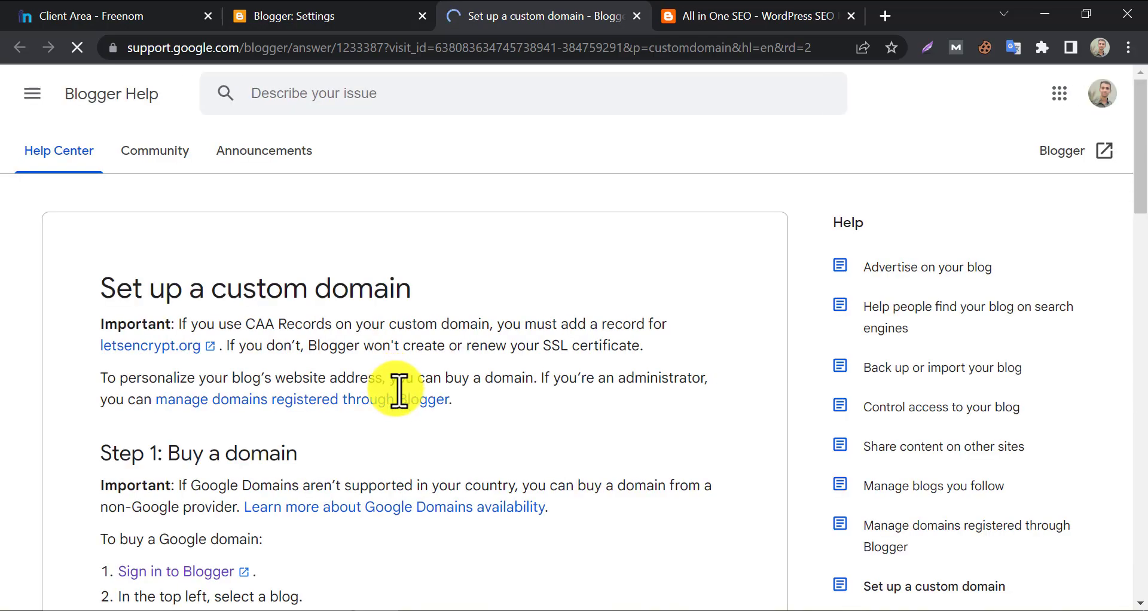
pyautogui.scroll(-3)
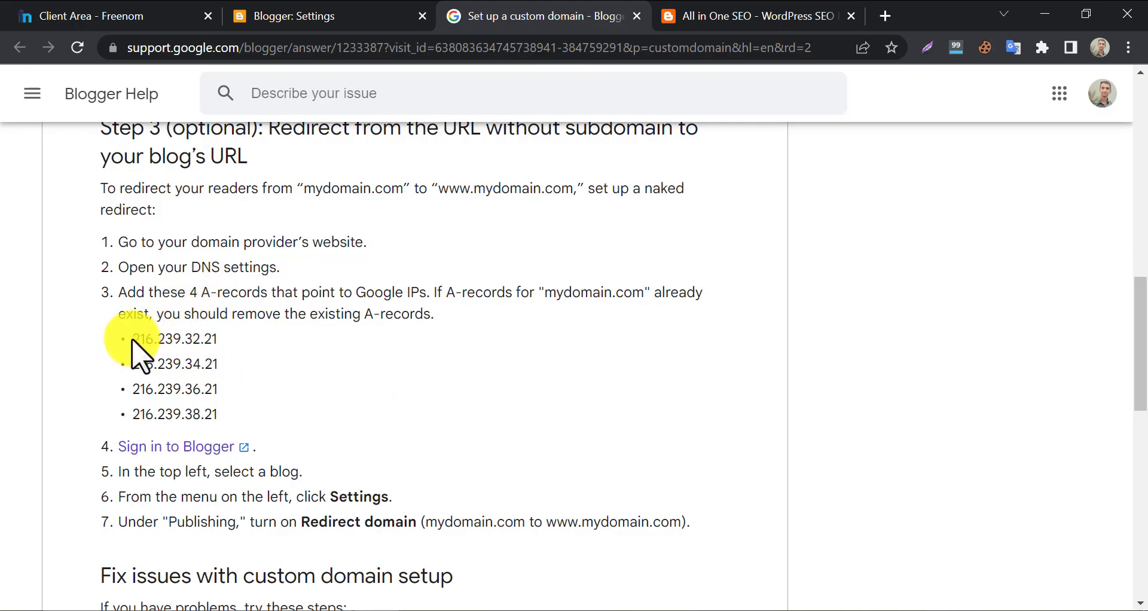
pyautogui.moveTo(348, 69)
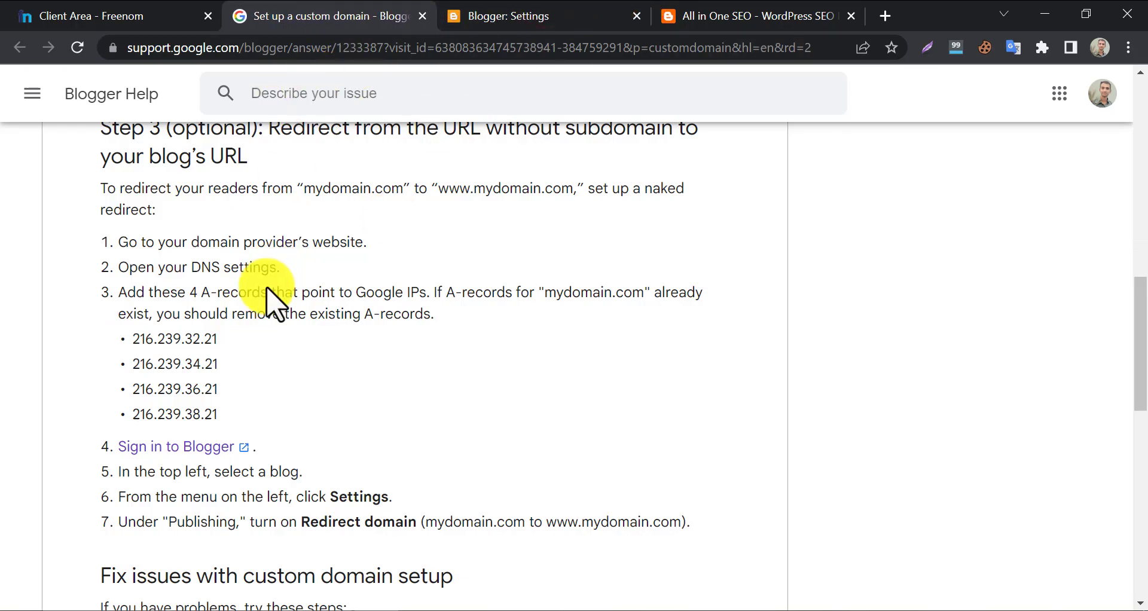
pyautogui.doubleClick(175, 339)
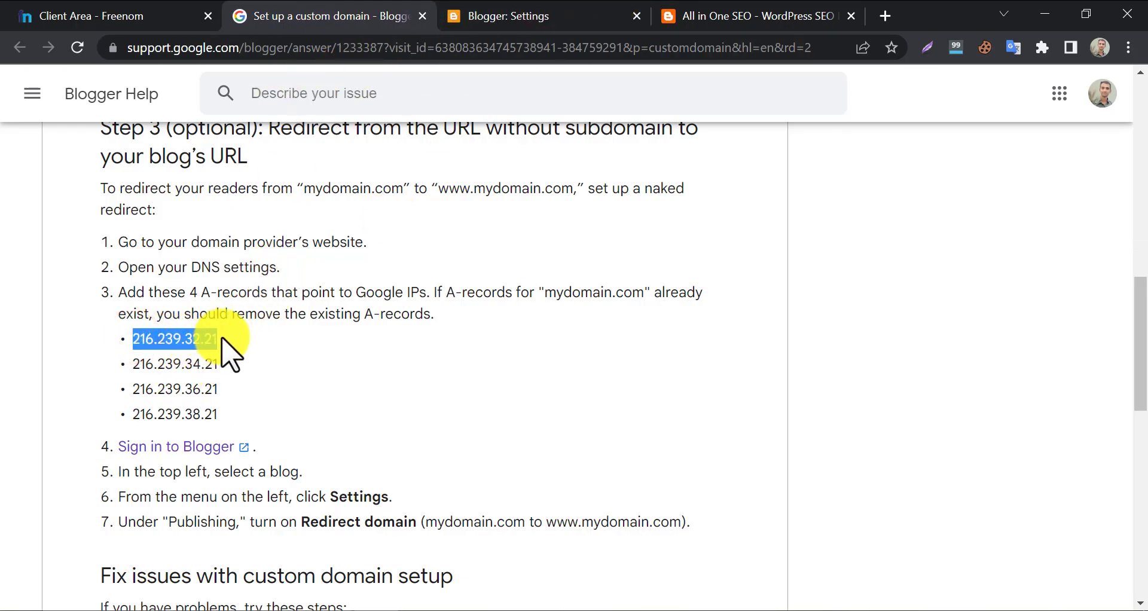
pyautogui.click(103, 15)
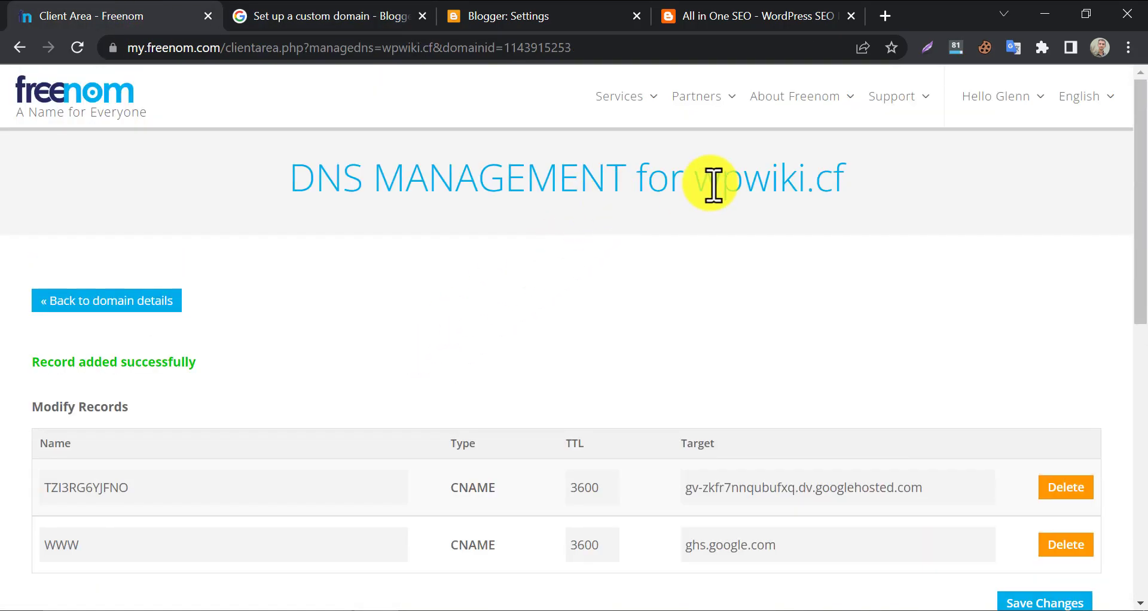
# - Save an A record for wpwiki.cf targeting 216.239.32.21
pyautogui.moveTo(703, 179); pyautogui.dragTo(842, 180)
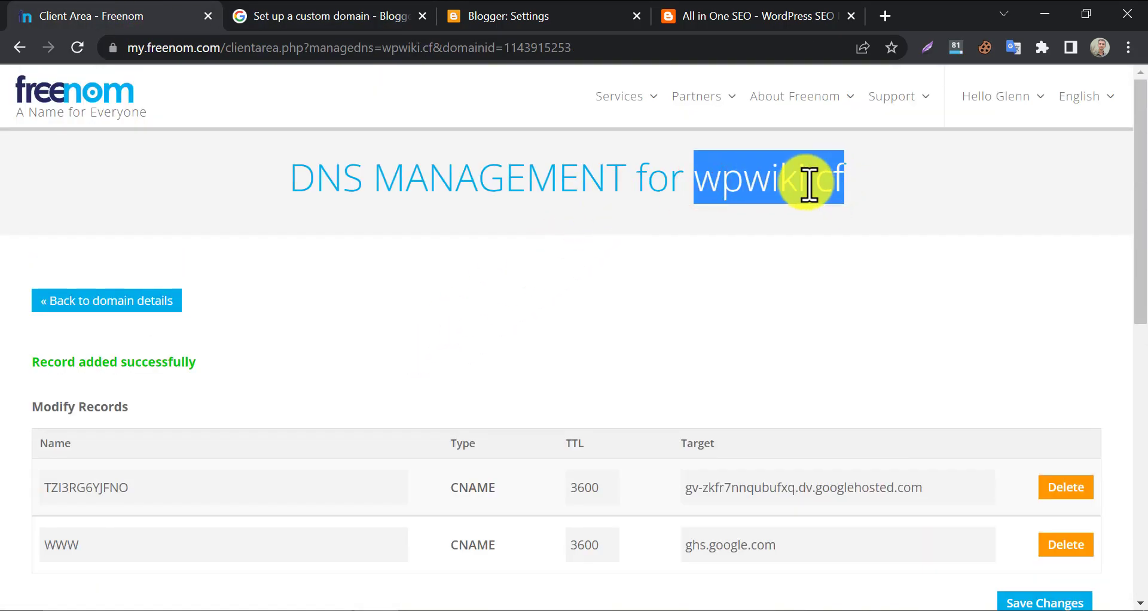
pyautogui.scroll(-3)
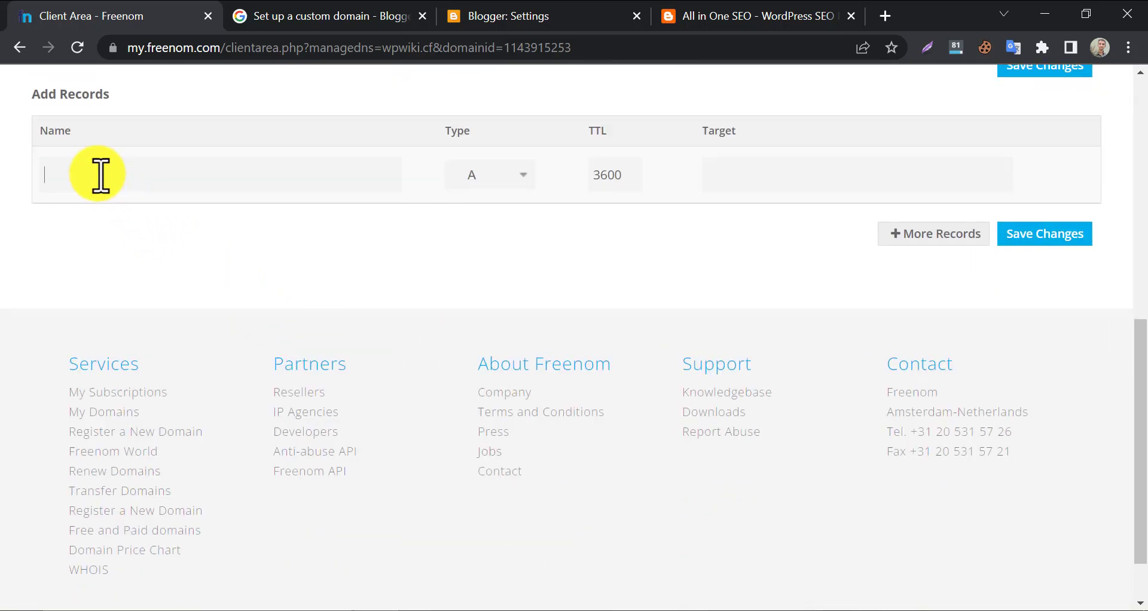
pyautogui.click(321, 16)
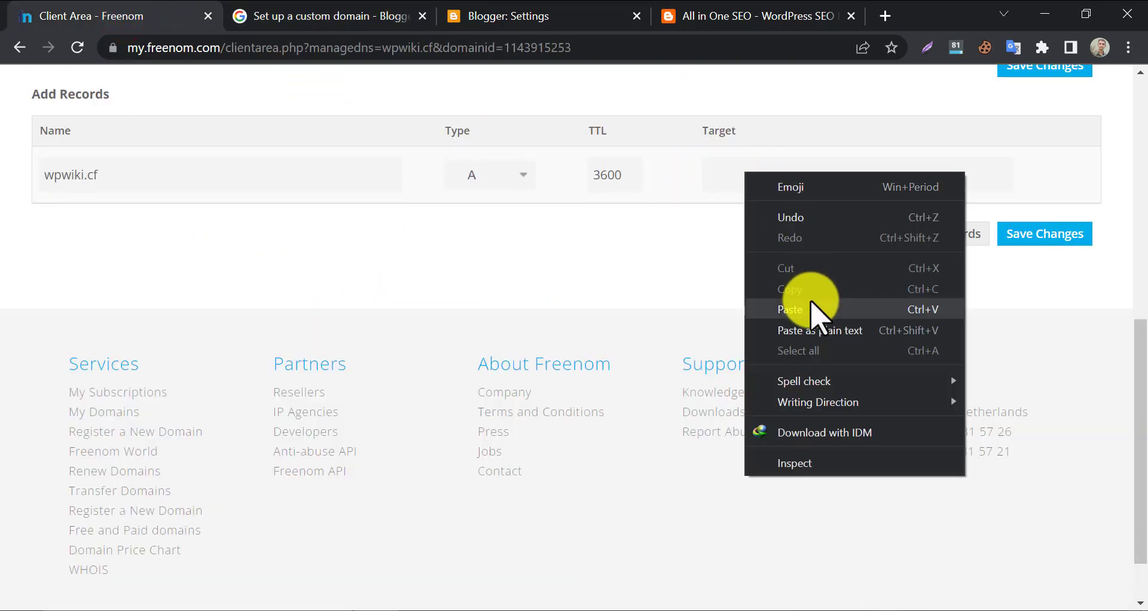
pyautogui.click(790, 309)
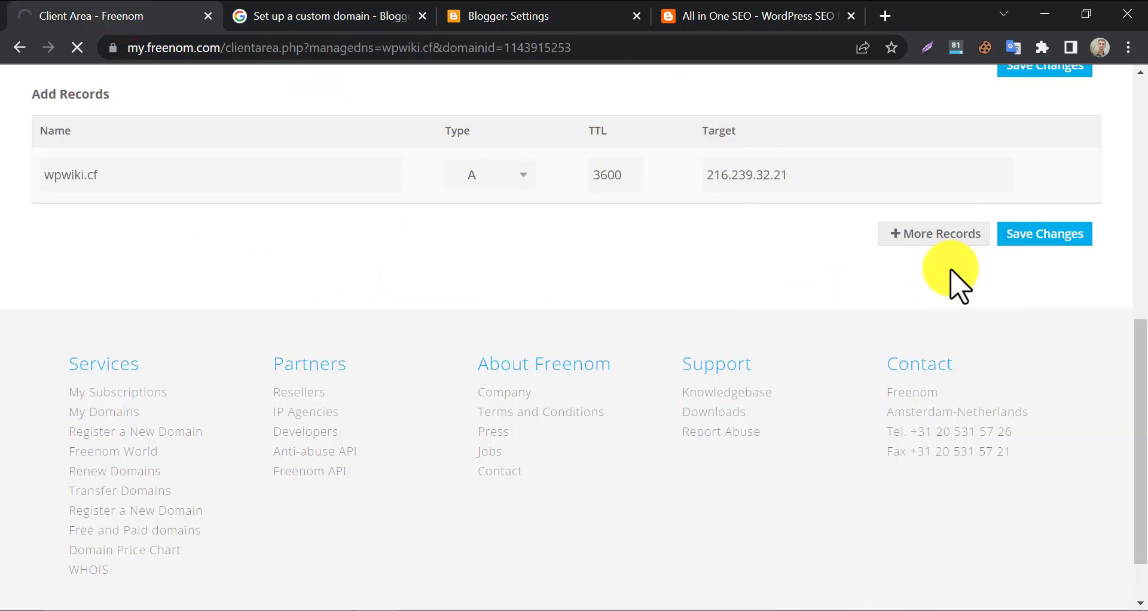
pyautogui.click(1044, 233)
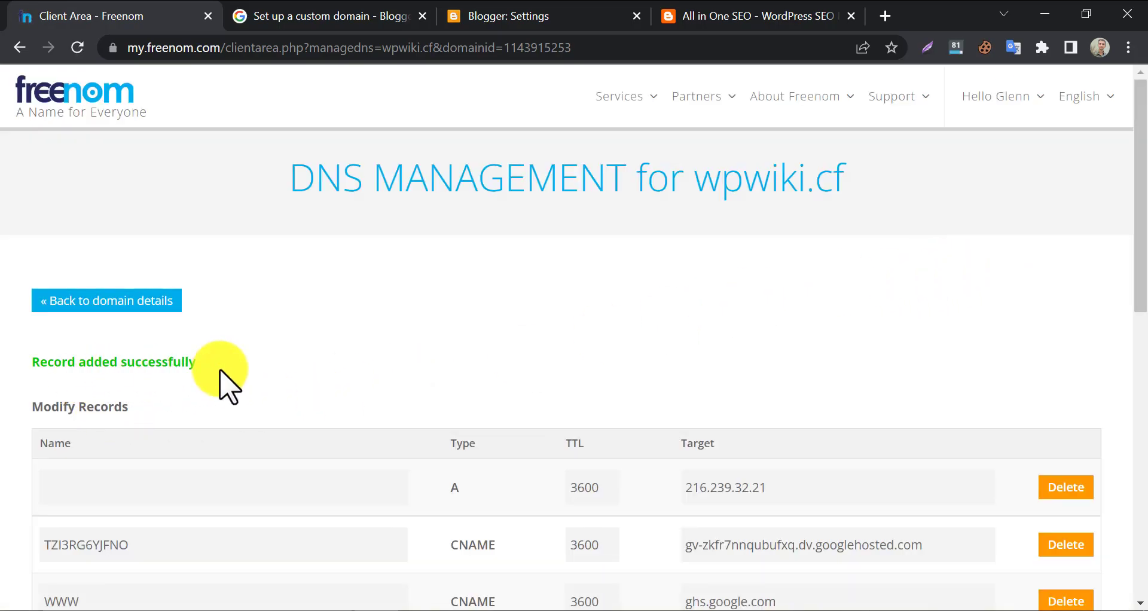
pyautogui.scroll(-3)
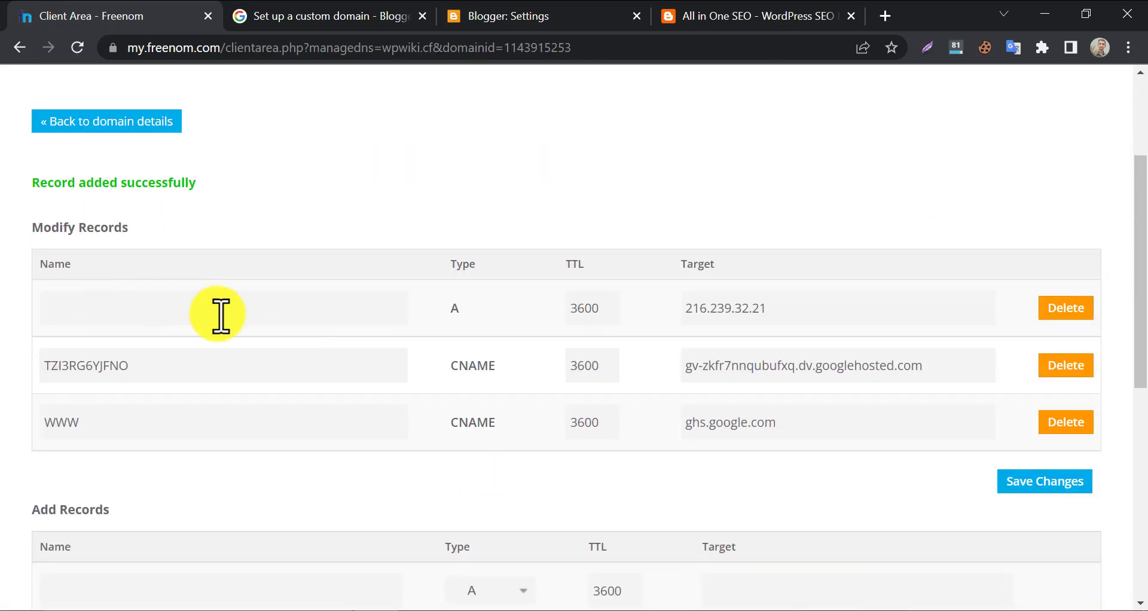
pyautogui.scroll(-3)
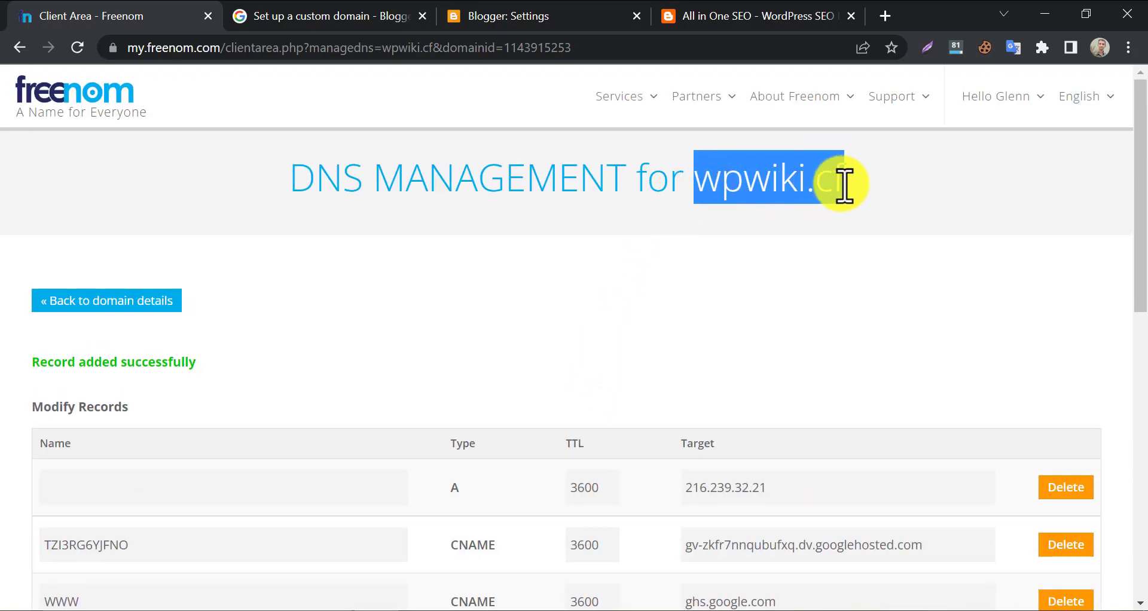
pyautogui.scroll(-3)
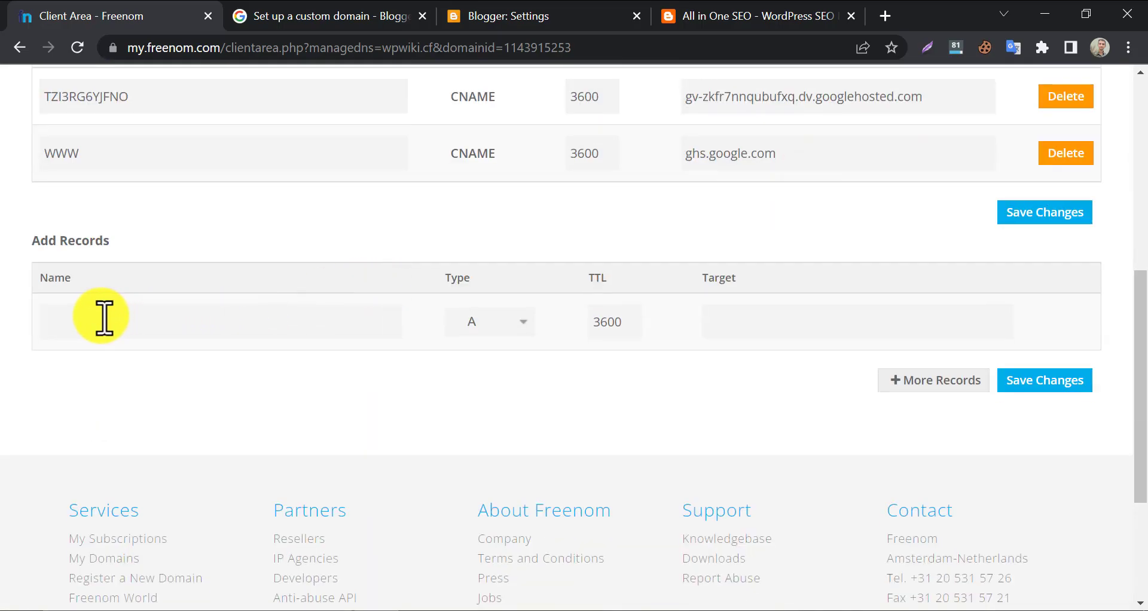
pyautogui.write('wpwiki.cf')
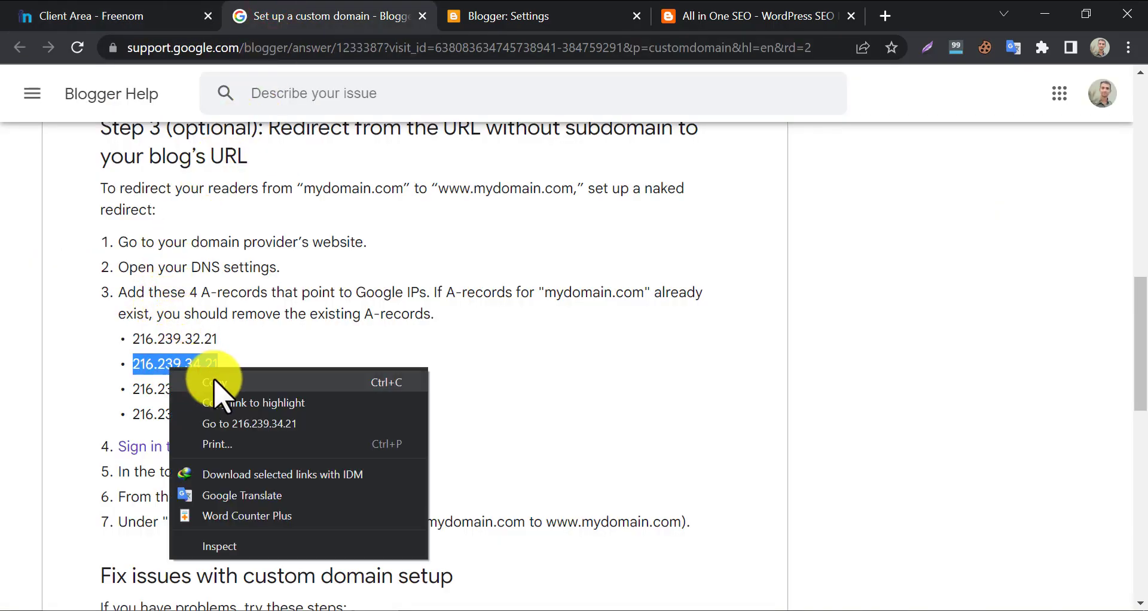
# - Save A records for 216.239.34.21, 36.21 and 38.21, then switch to the Blogger settings
pyautogui.click(110, 15)
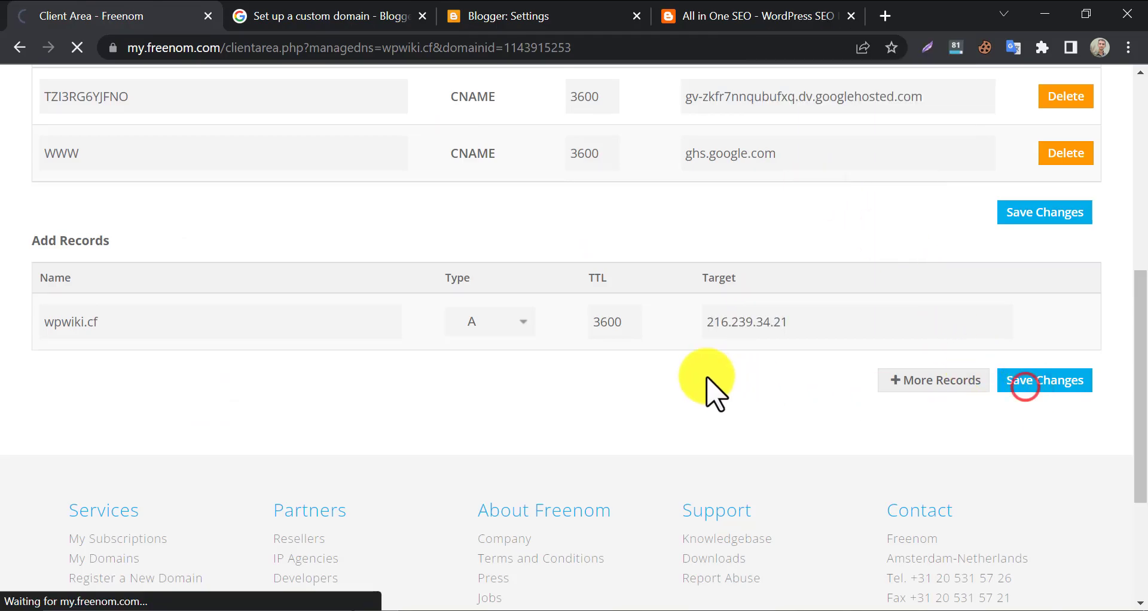
pyautogui.click(1043, 380)
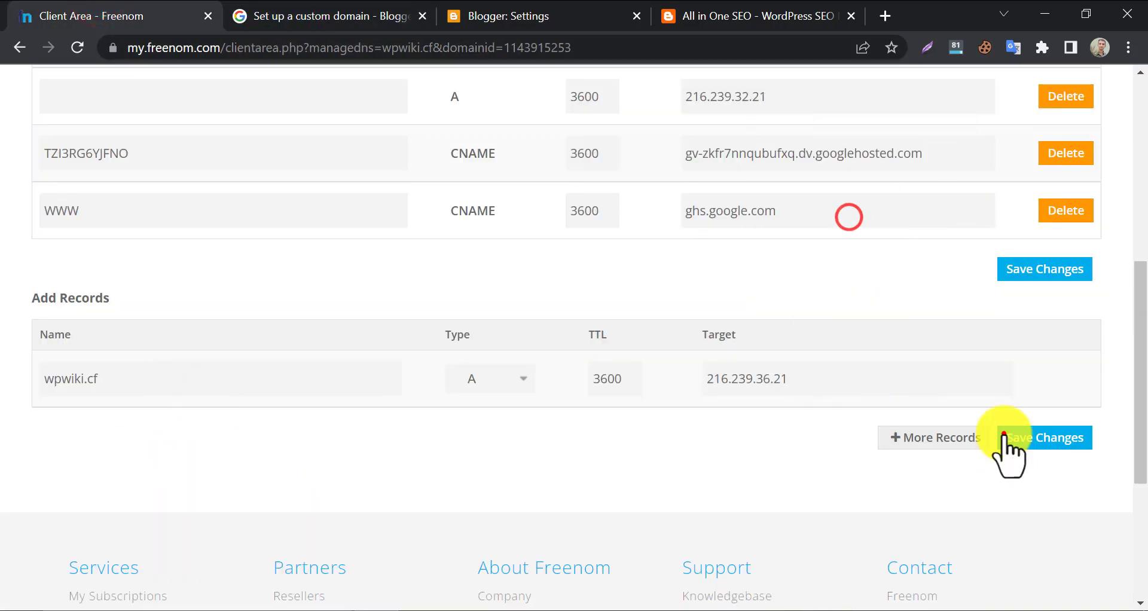
pyautogui.click(1043, 436)
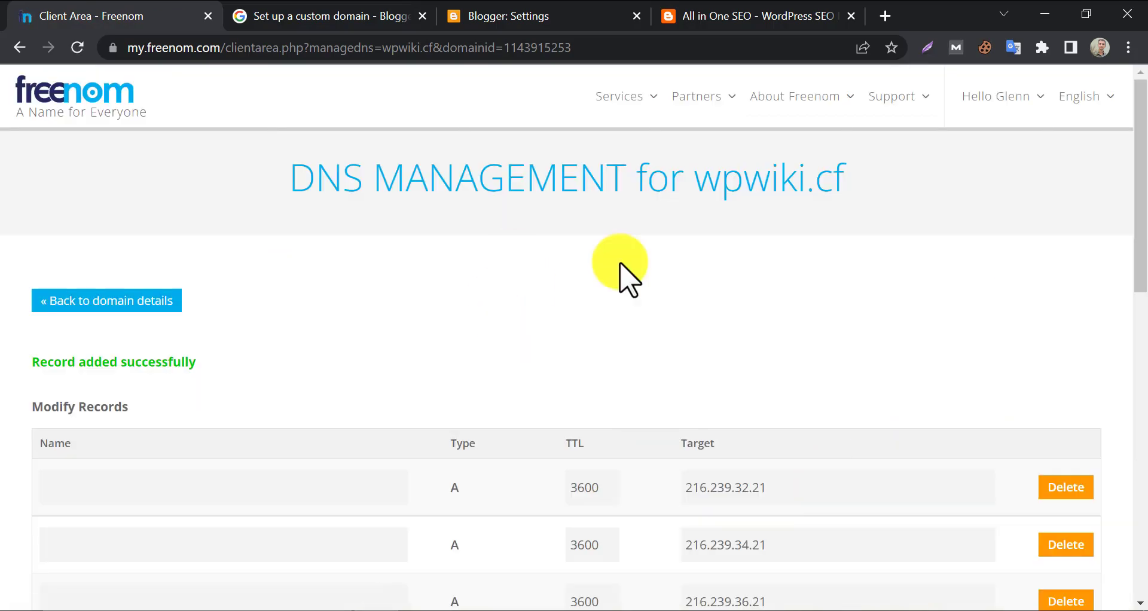
pyautogui.click(328, 16)
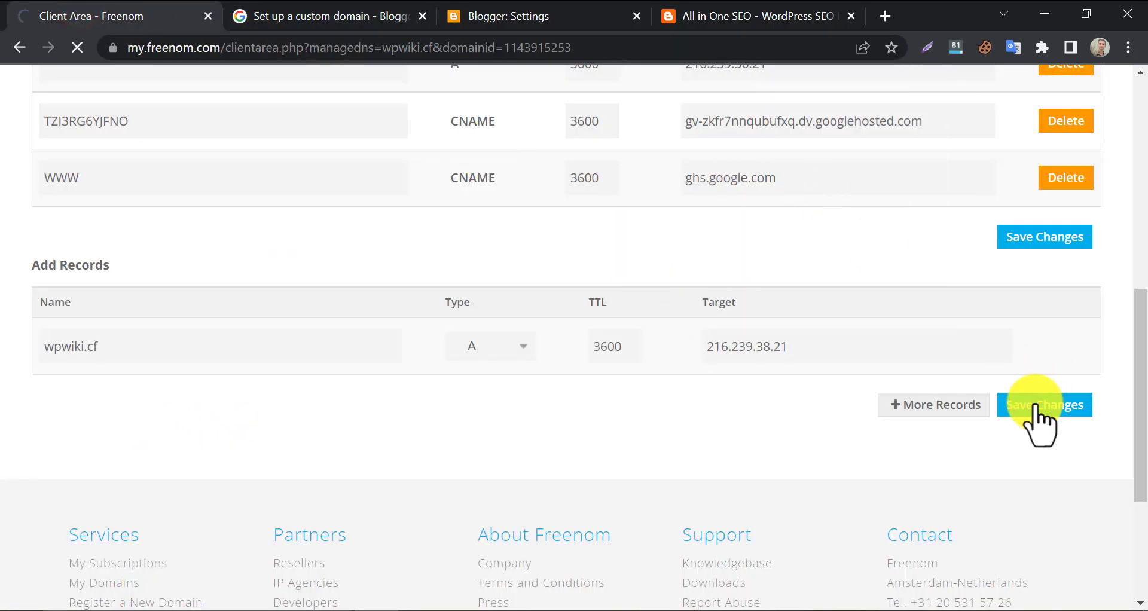
pyautogui.click(1044, 404)
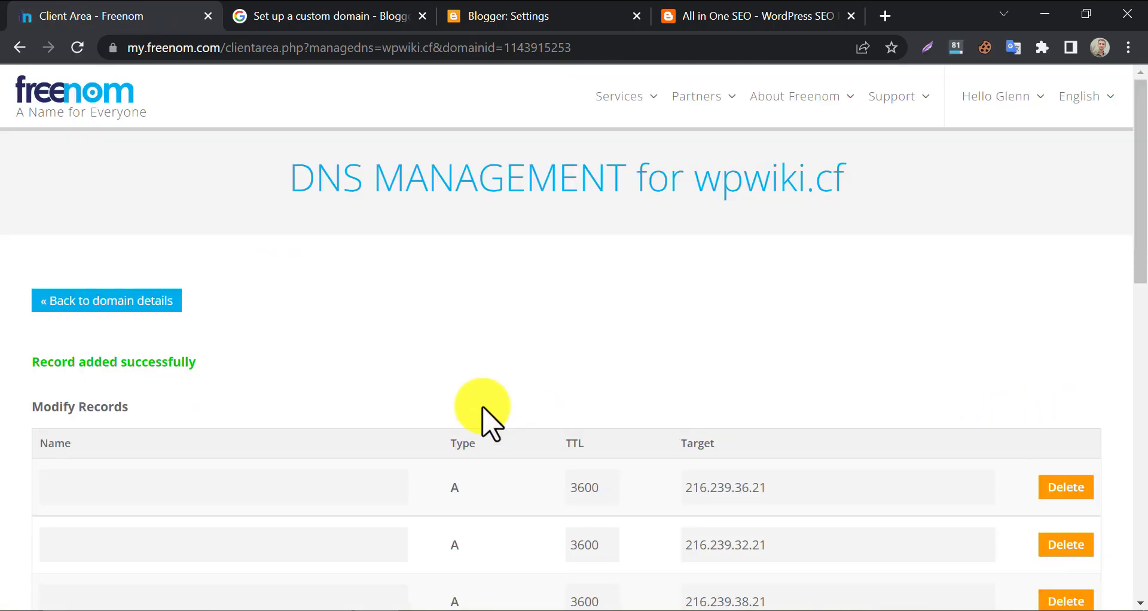
pyautogui.scroll(-3)
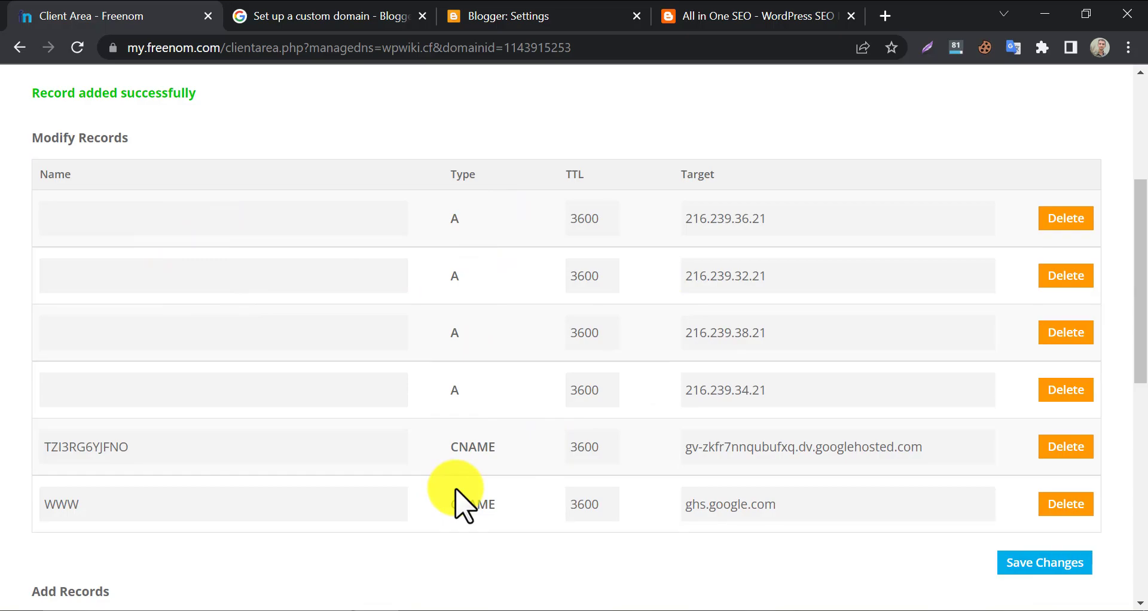
pyautogui.scroll(-3)
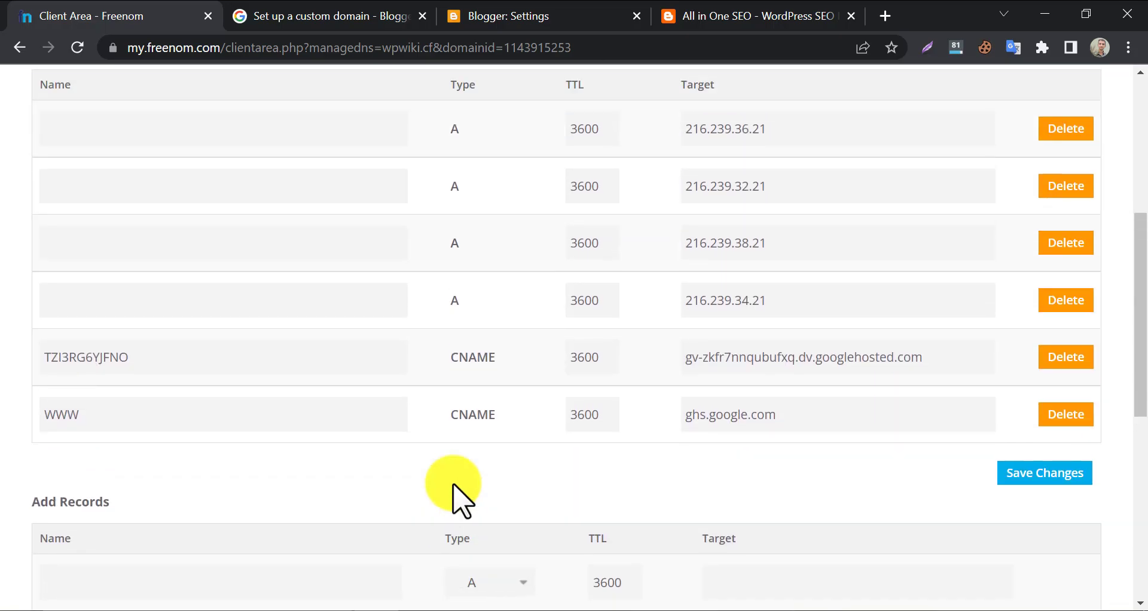
pyautogui.click(542, 16)
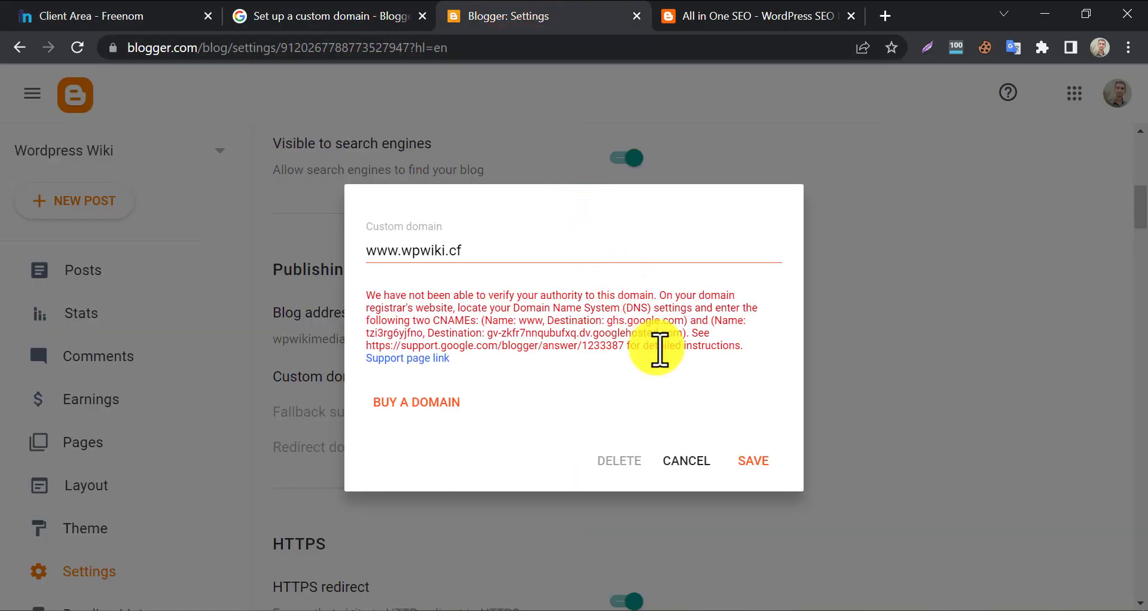
pyautogui.click(752, 461)
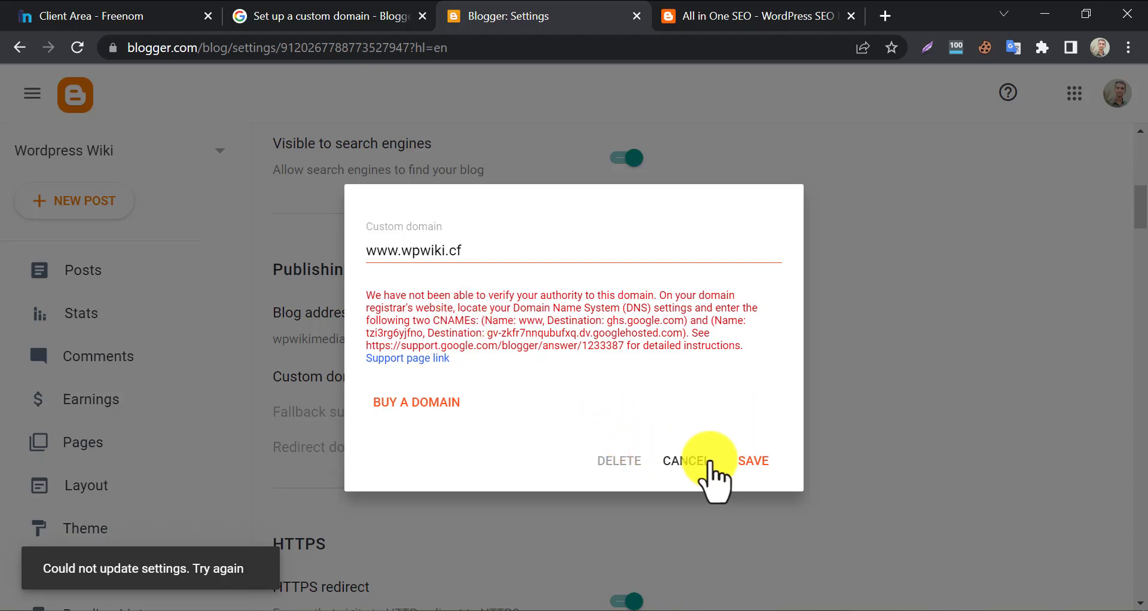
pyautogui.click(684, 461)
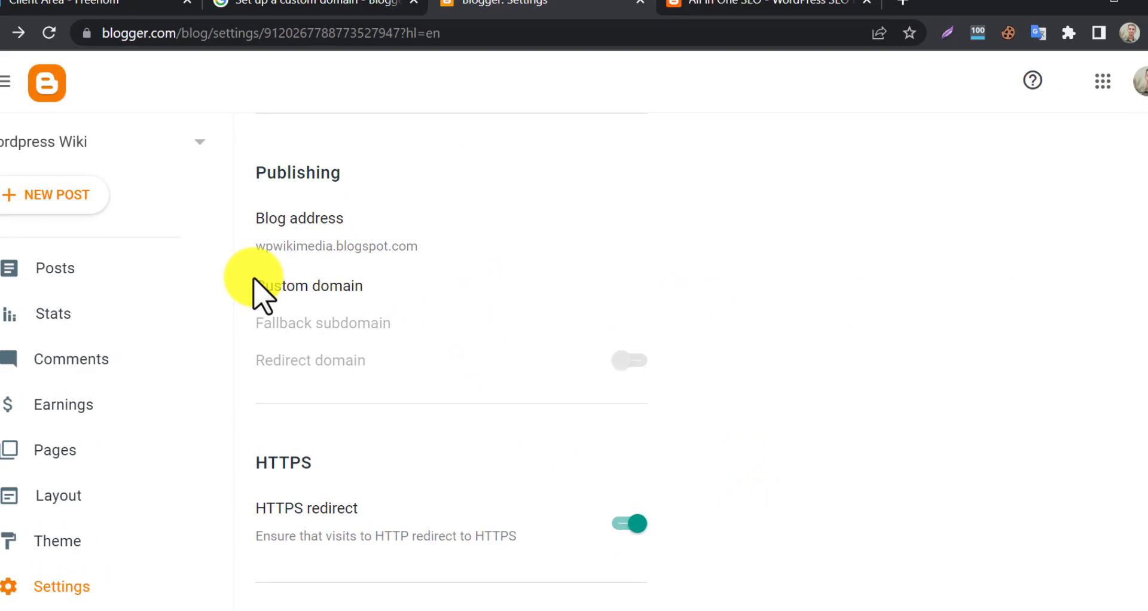
pyautogui.click(309, 285)
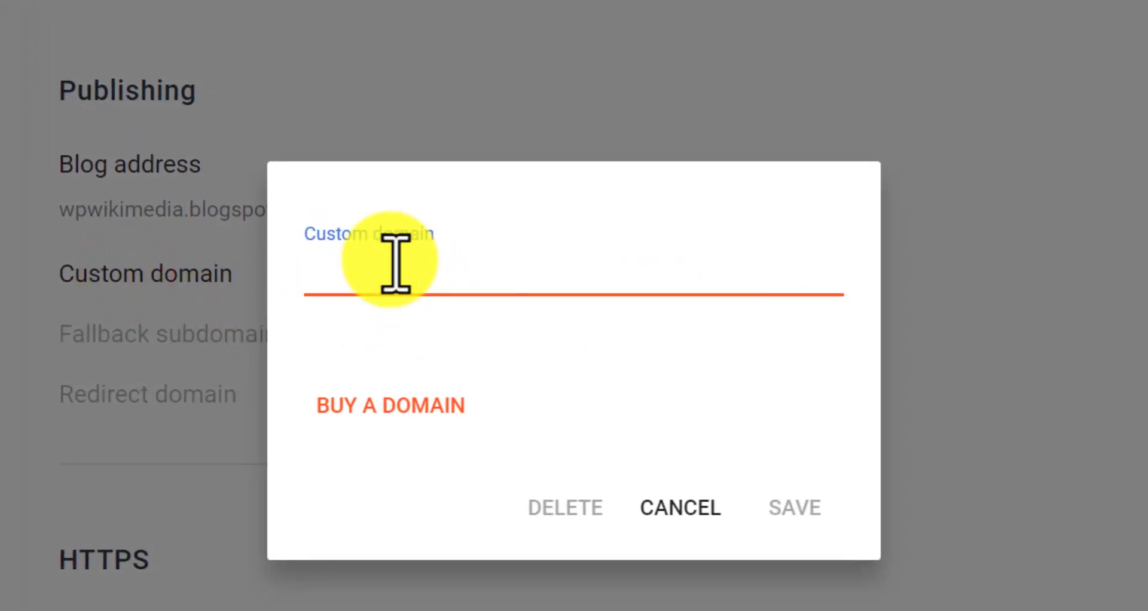
pyautogui.write('www')
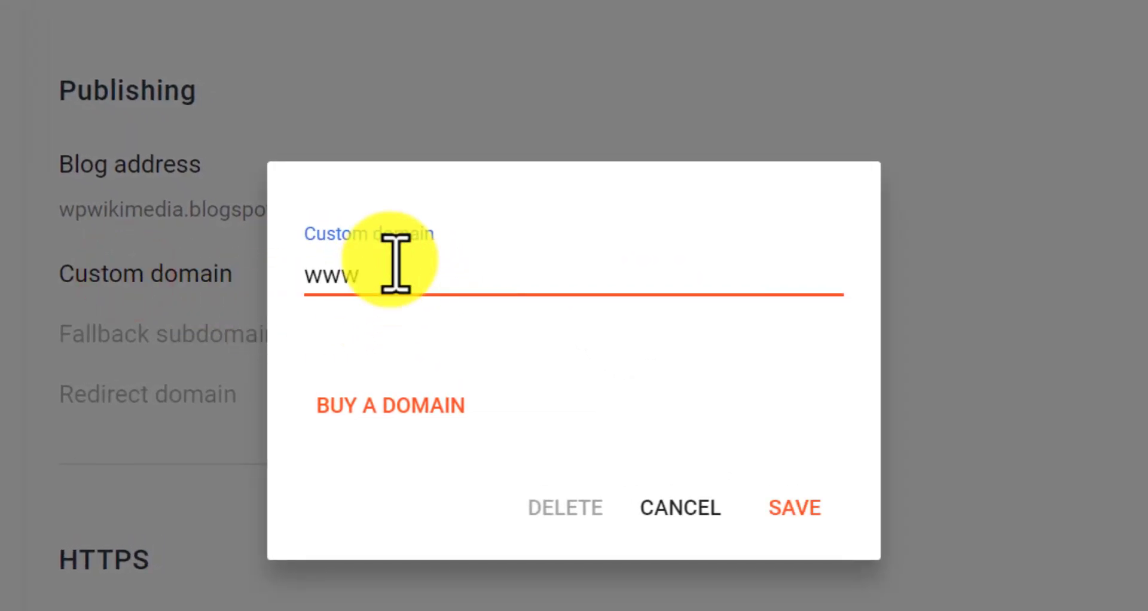
pyautogui.write('.wpwiki')
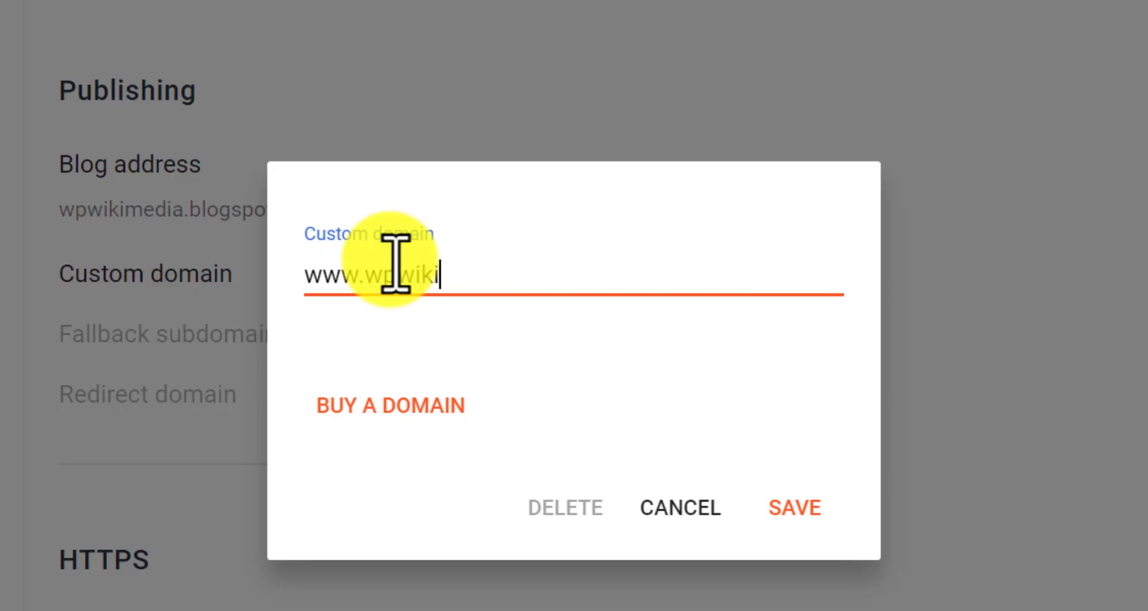
pyautogui.write('.cf')
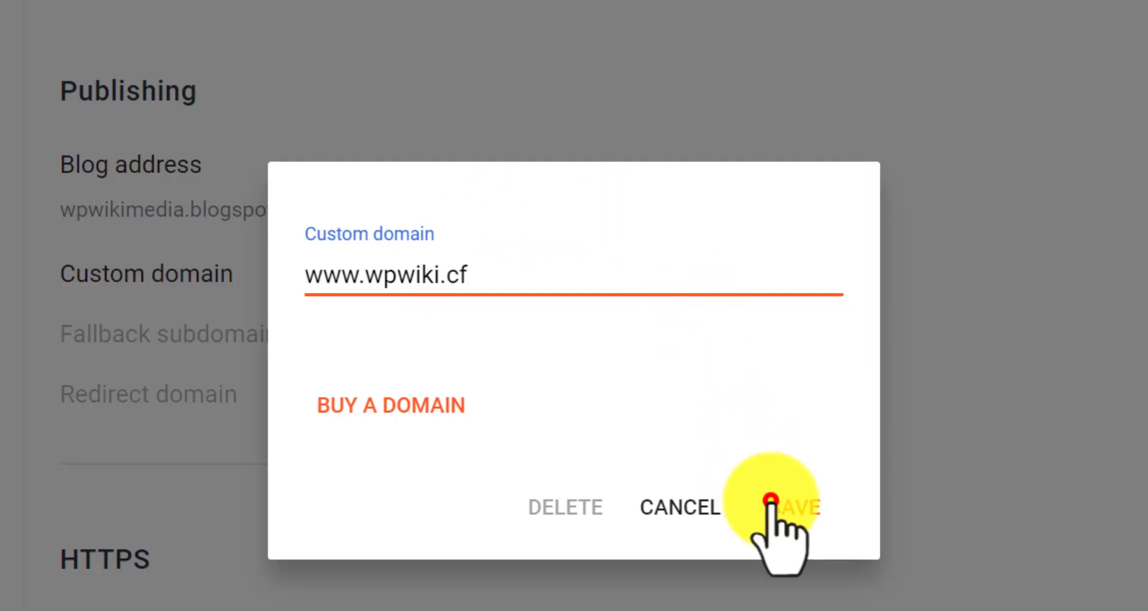
pyautogui.click(783, 506)
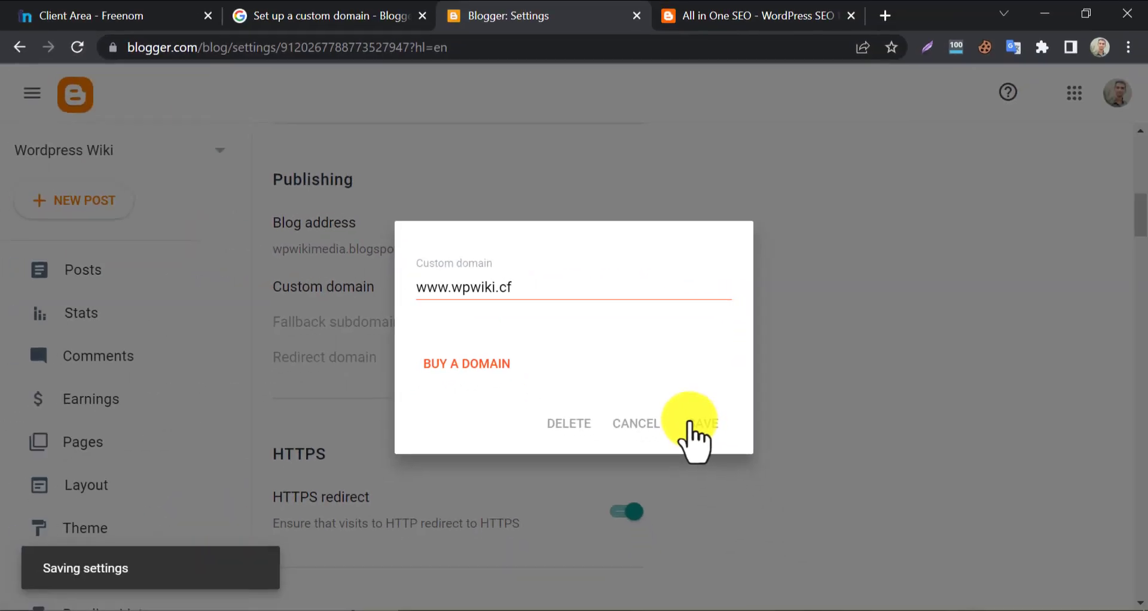
pyautogui.click(702, 423)
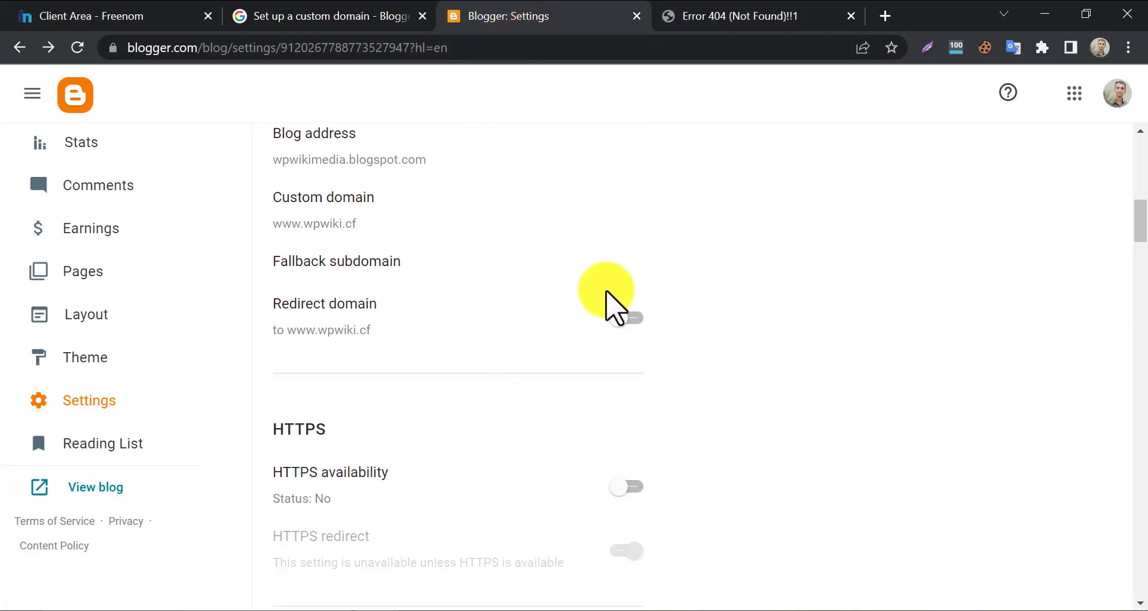
pyautogui.click(625, 316)
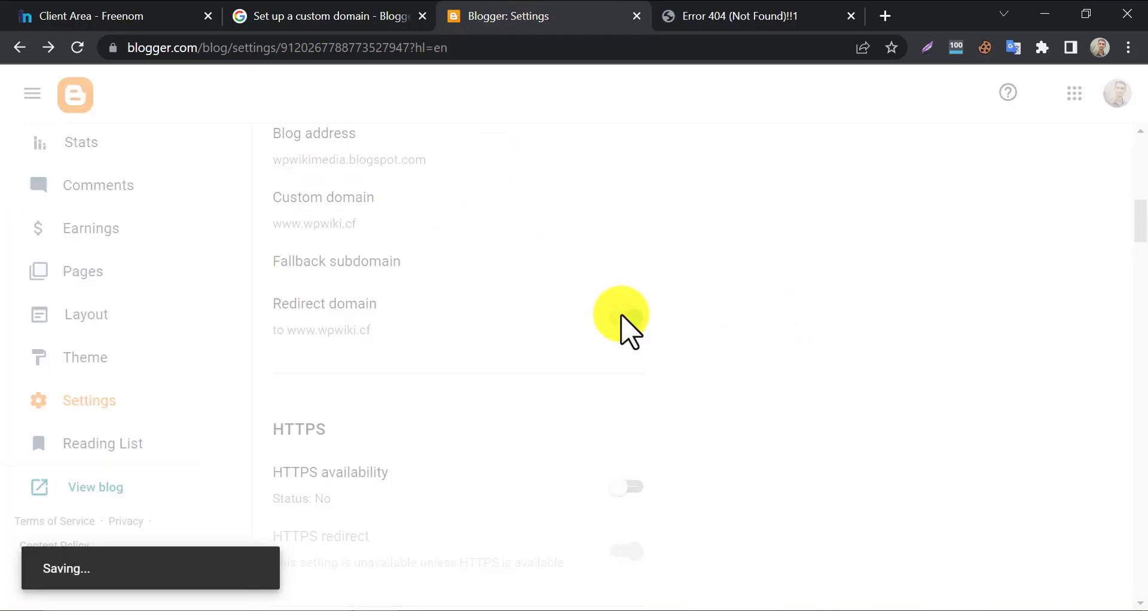
pyautogui.click(735, 15)
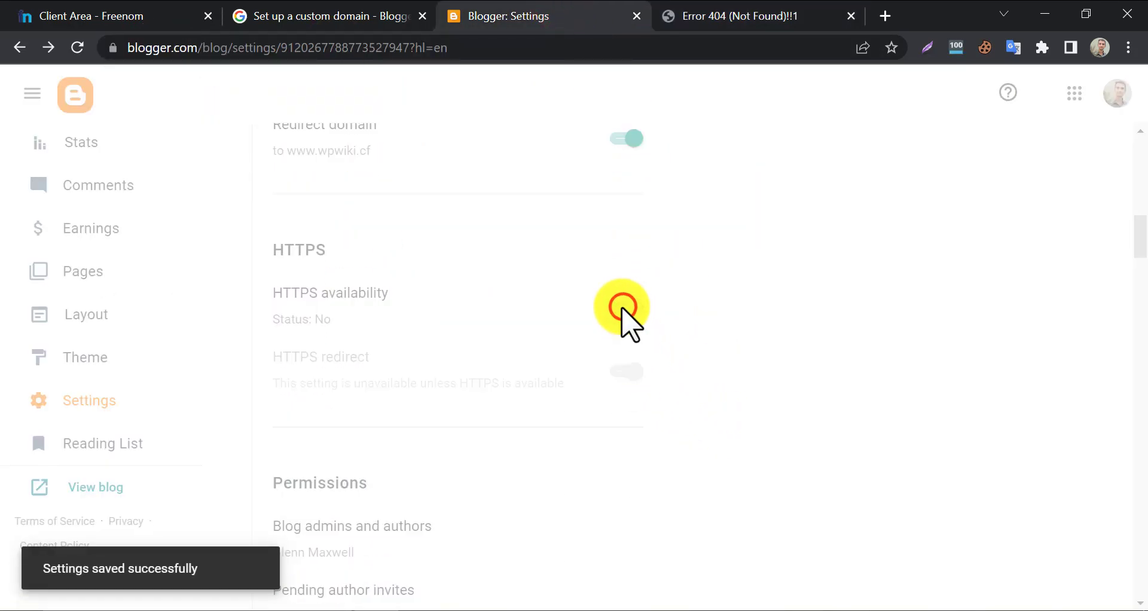
pyautogui.click(624, 305)
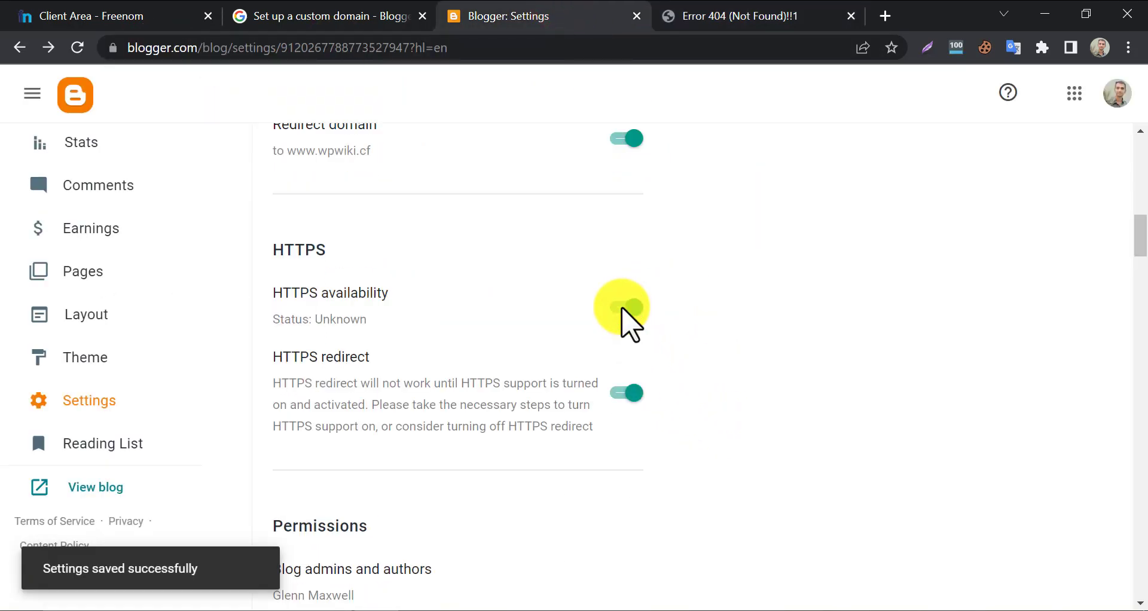
pyautogui.click(732, 16)
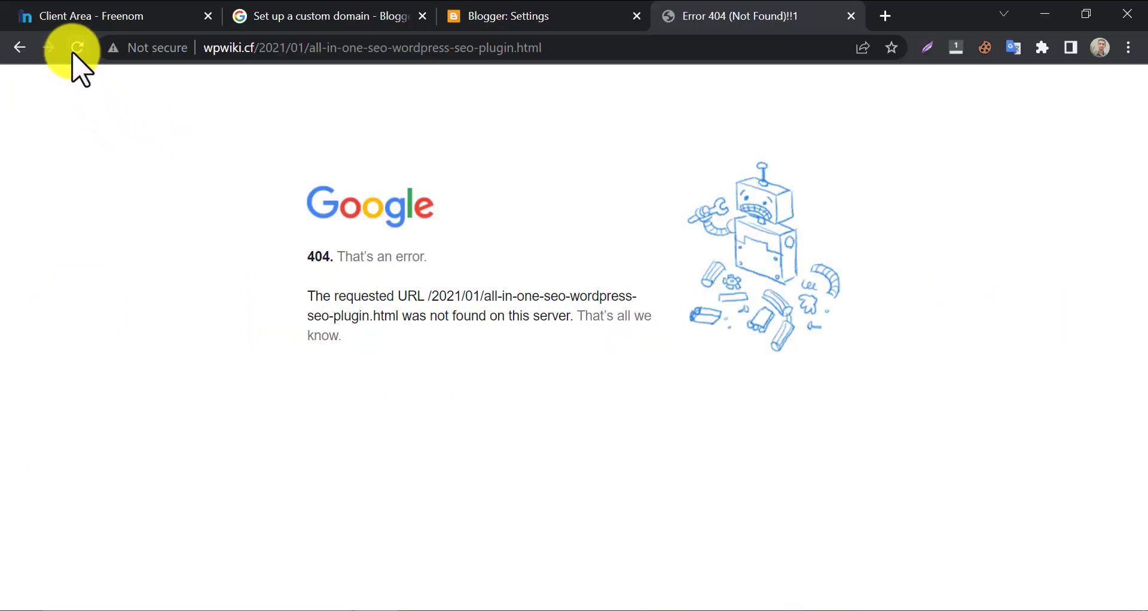
# - Reload the wpwiki.cf post, check its connection security, then view the live blog
pyautogui.click(77, 48)
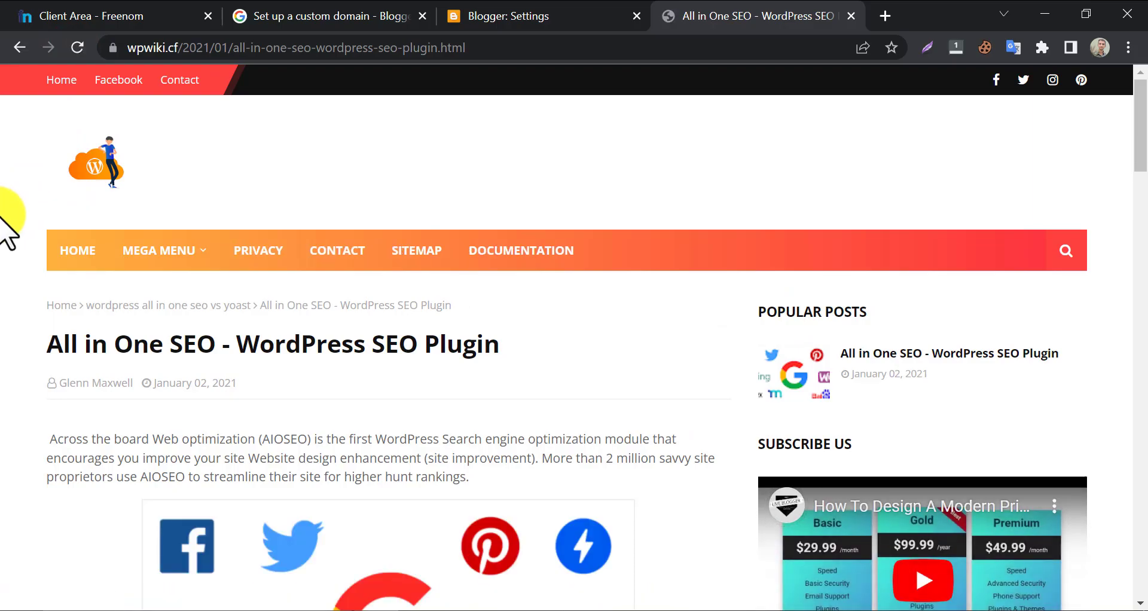
pyautogui.scroll(-3)
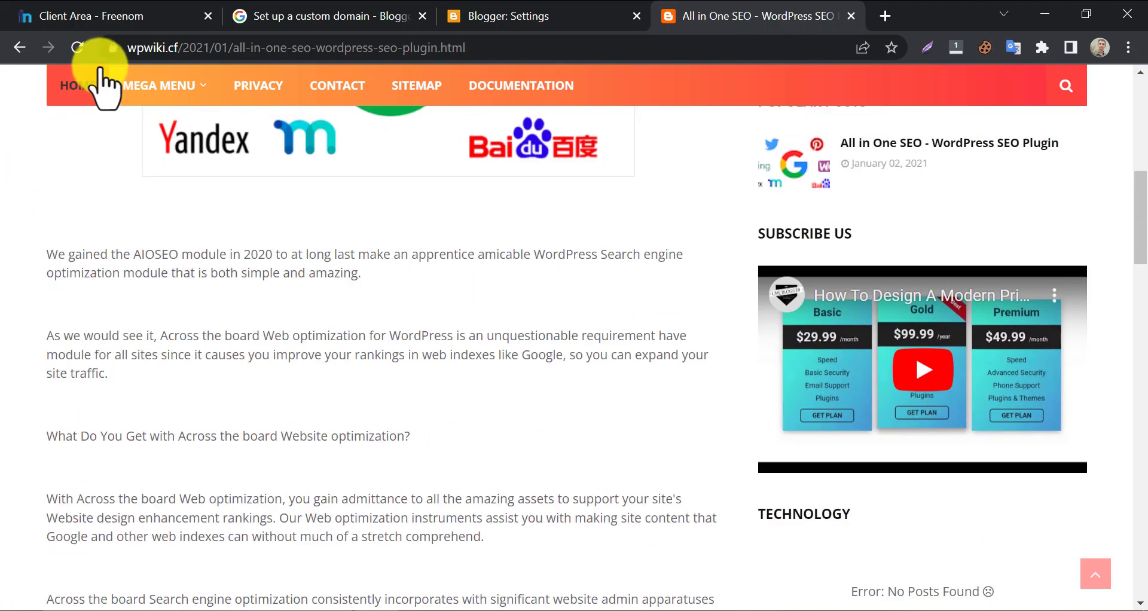
pyautogui.click(77, 47)
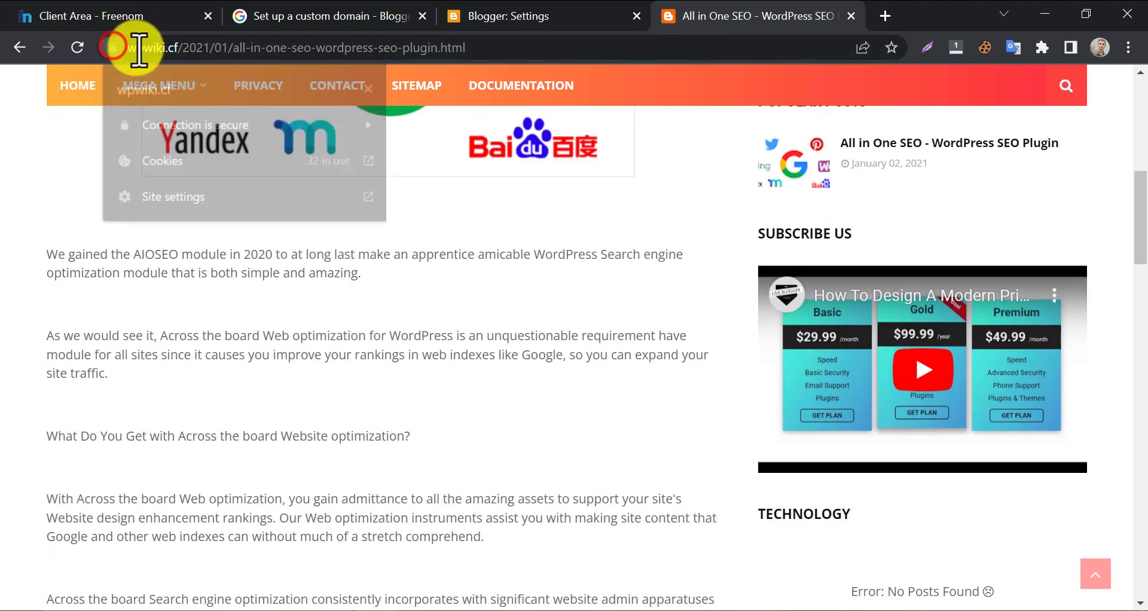
pyautogui.click(76, 48)
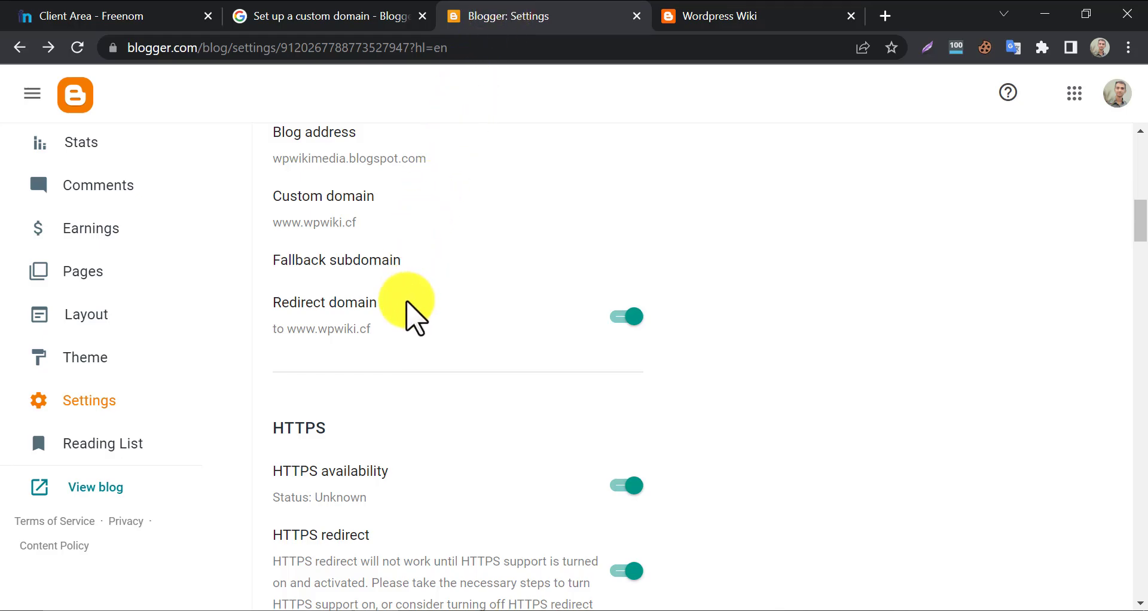
pyautogui.scroll(-3)
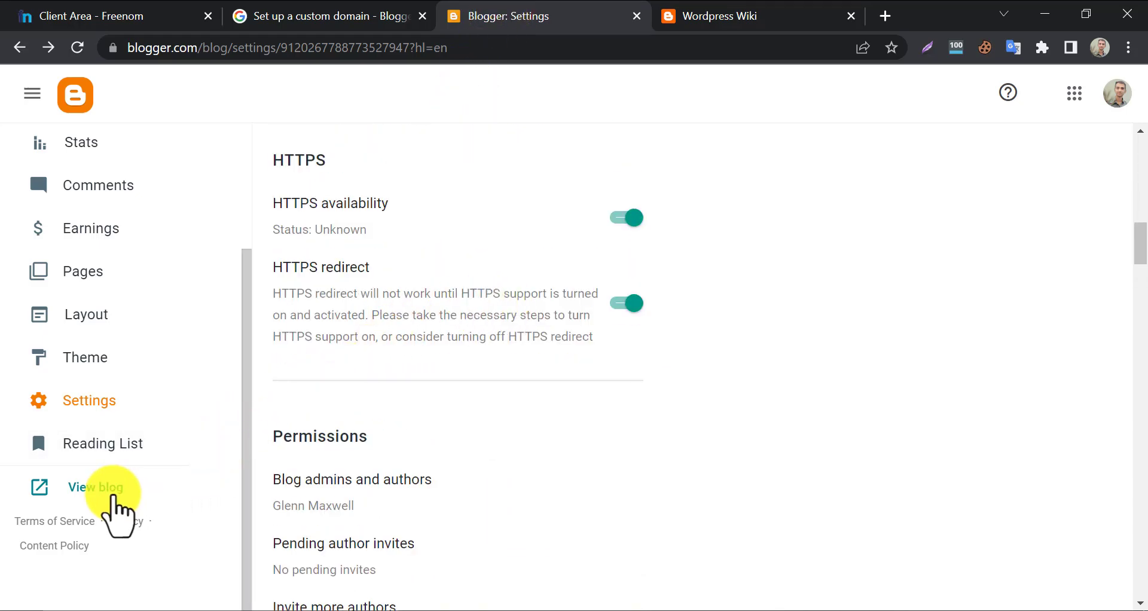
pyautogui.click(96, 486)
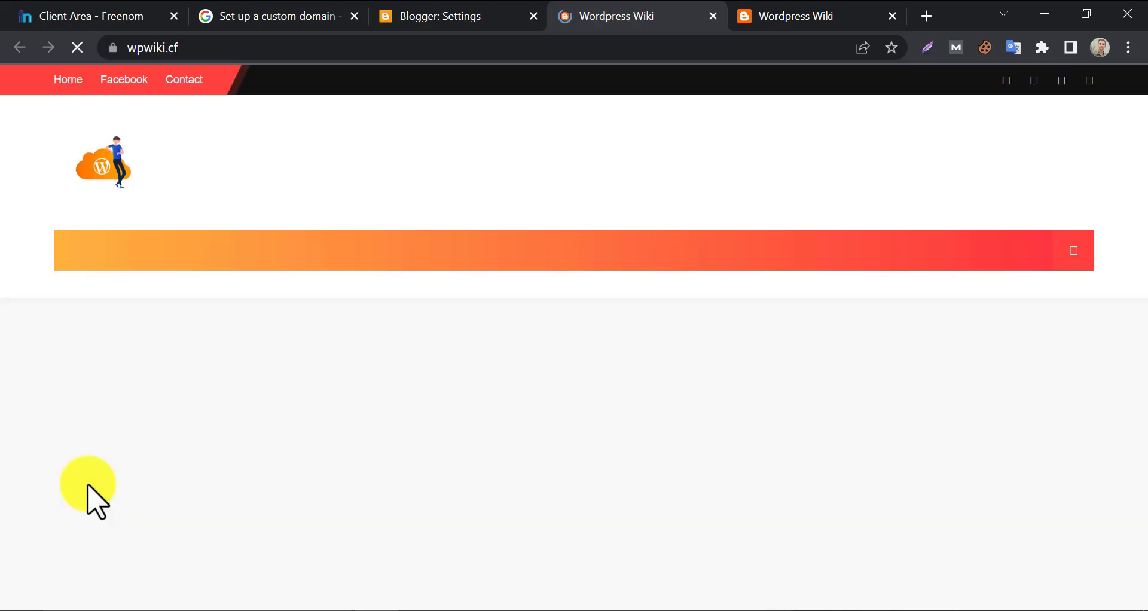